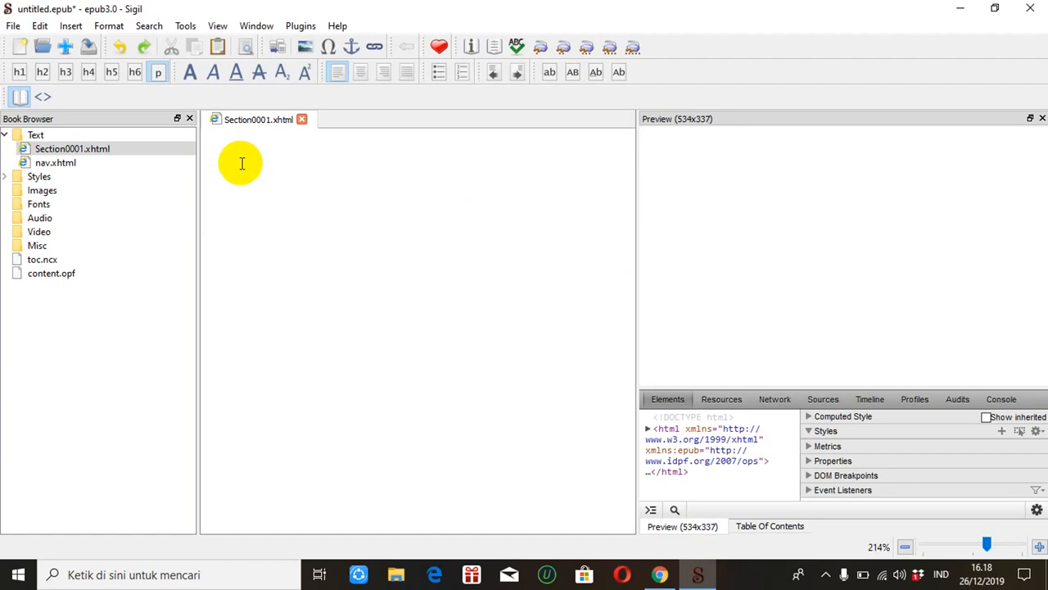
Bring Chrome forward and start entering tablesgenerator.com in the address bar.
click(237, 163)
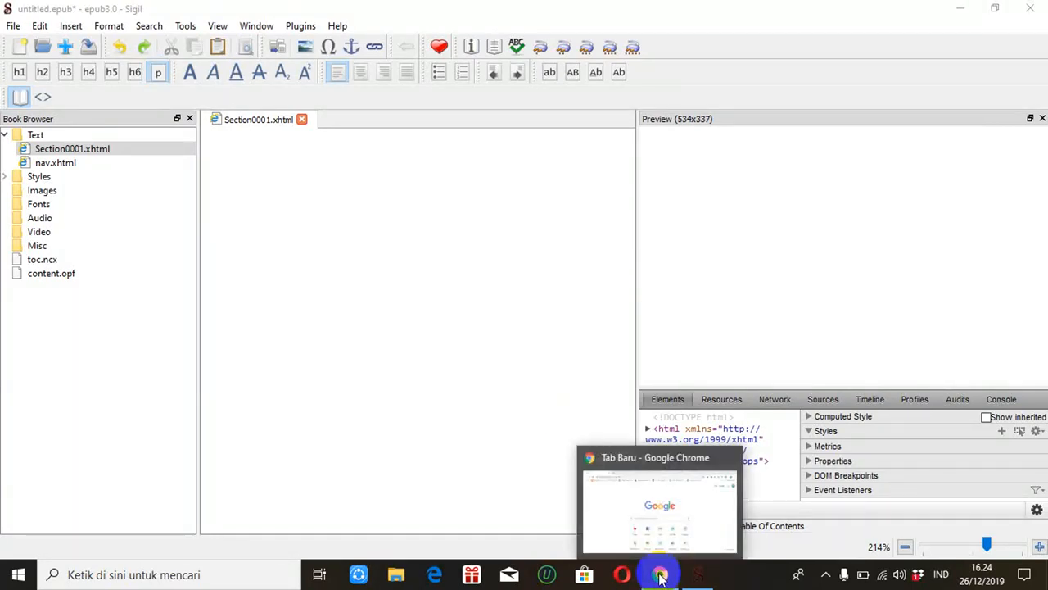
click(659, 573)
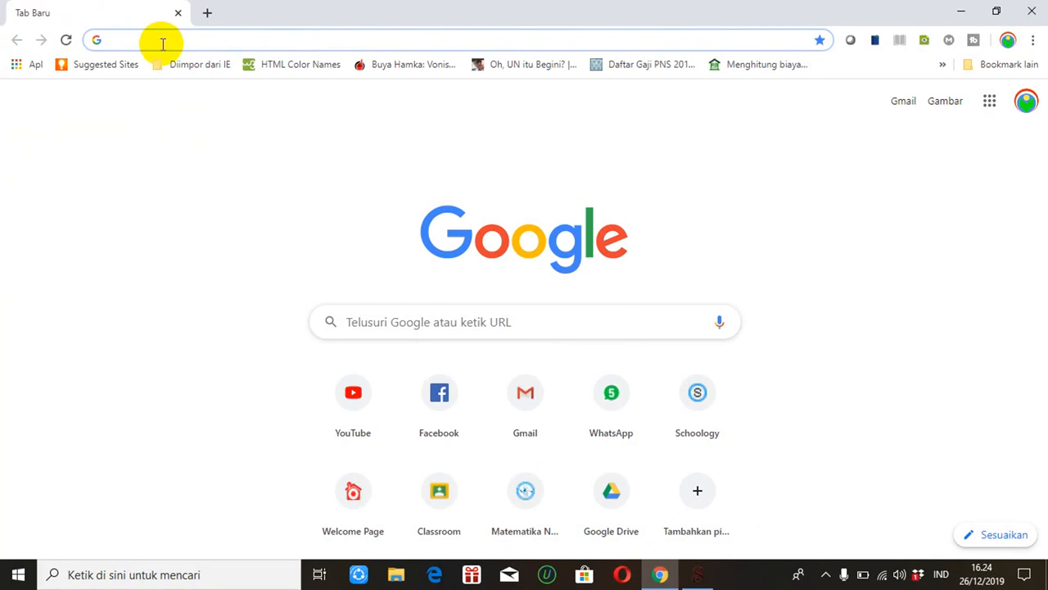
click(160, 39)
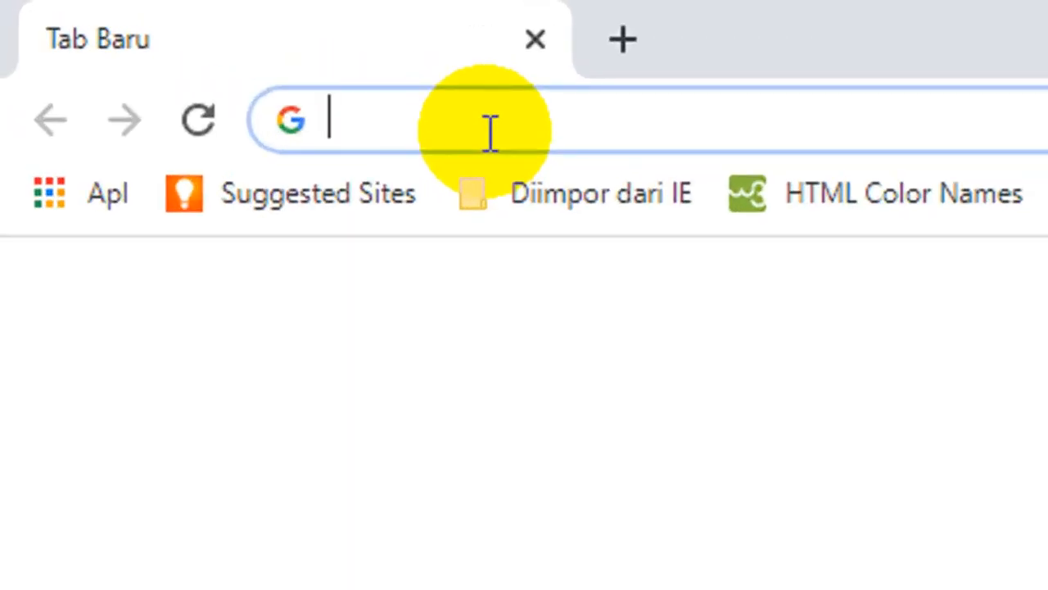
text(tablesgenerator.com)
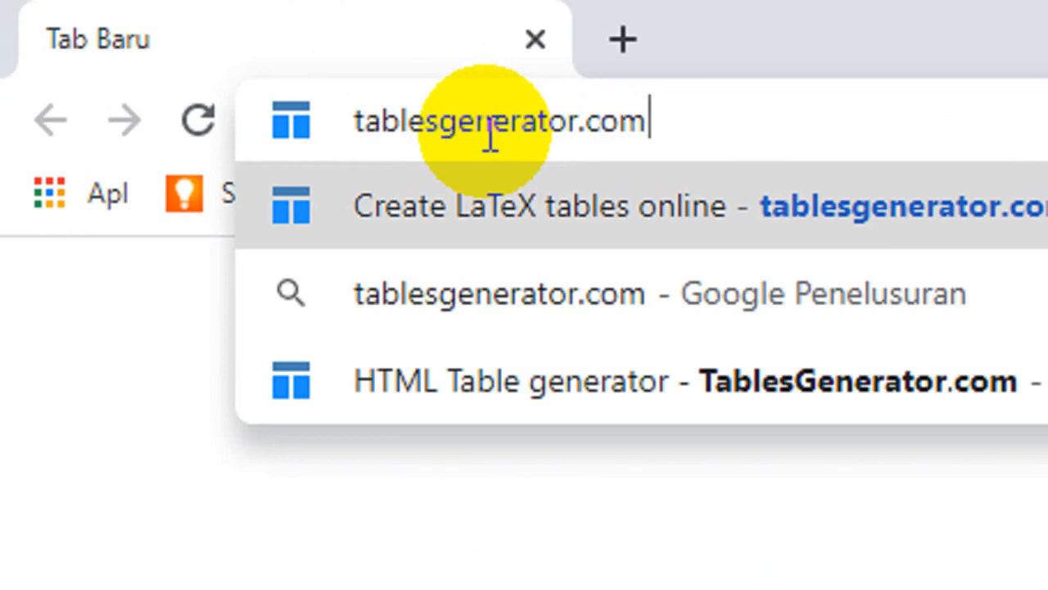
mouse_move(619, 398)
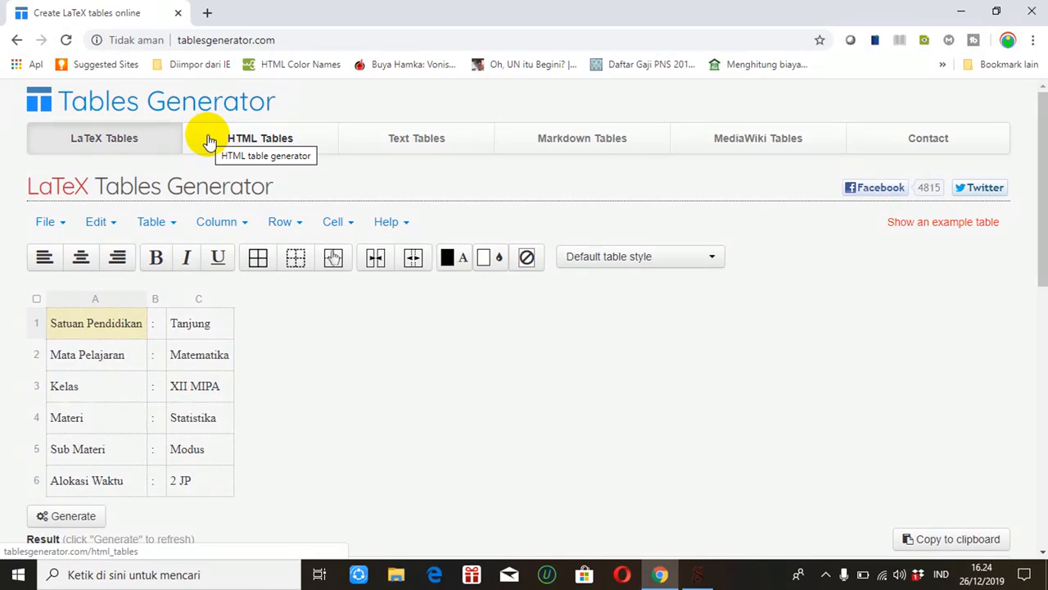
scroll(down, 3)
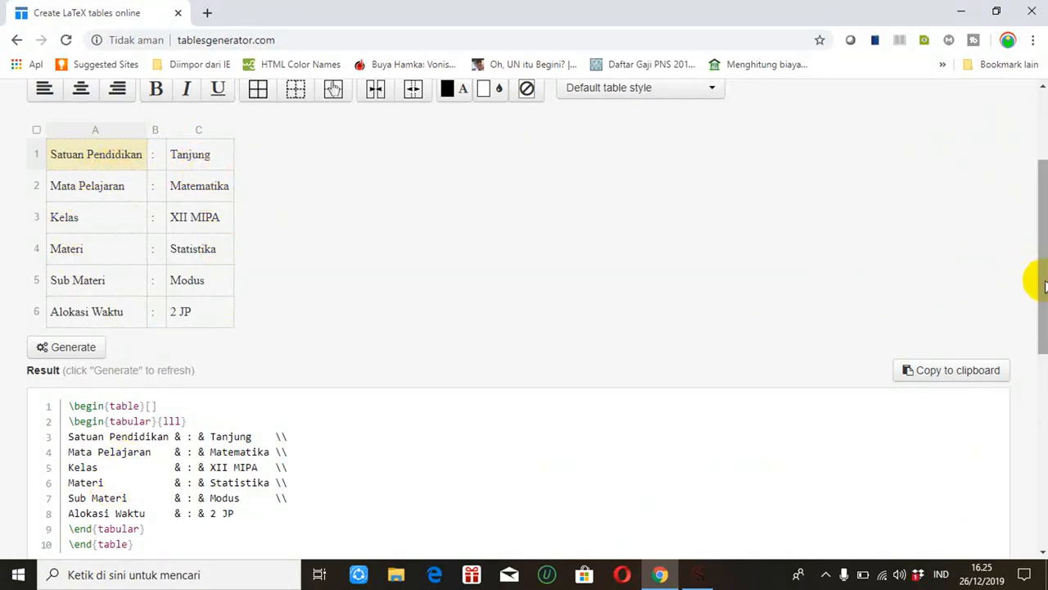
scroll(down, 3)
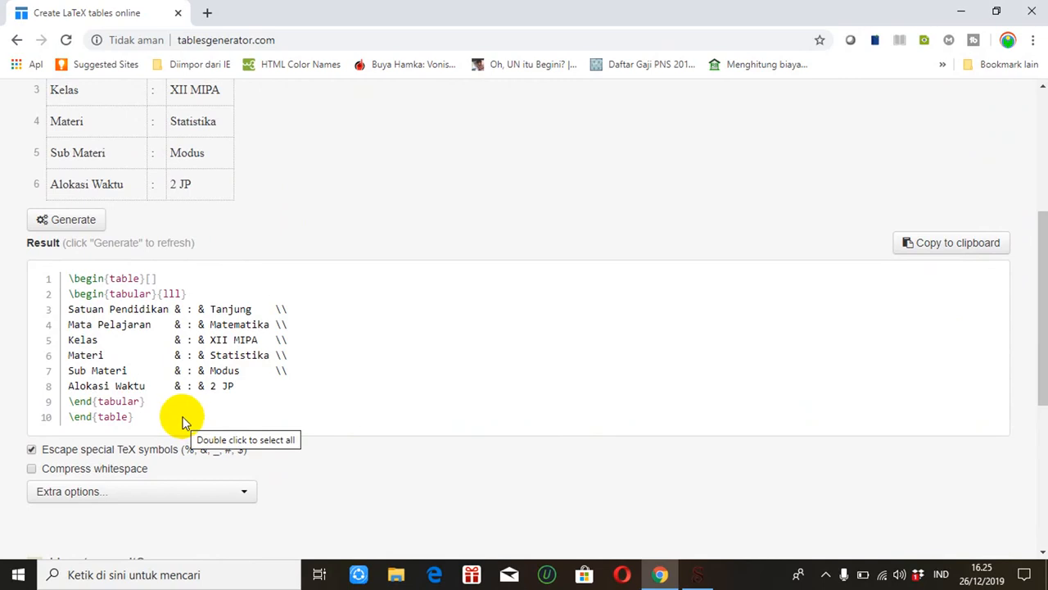
mouse_move(69, 279)
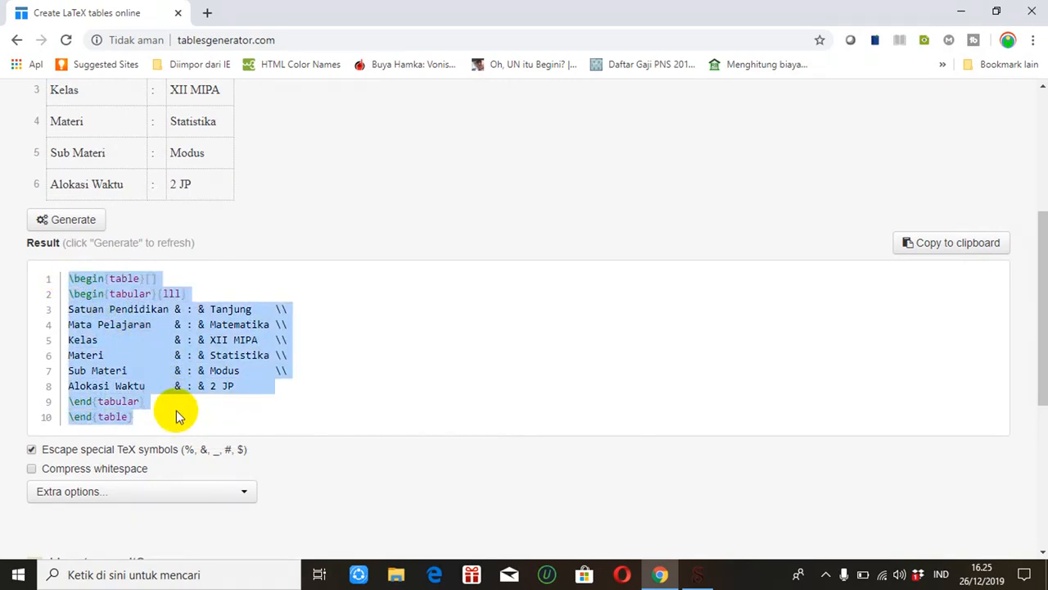
mouse_move(1035, 343)
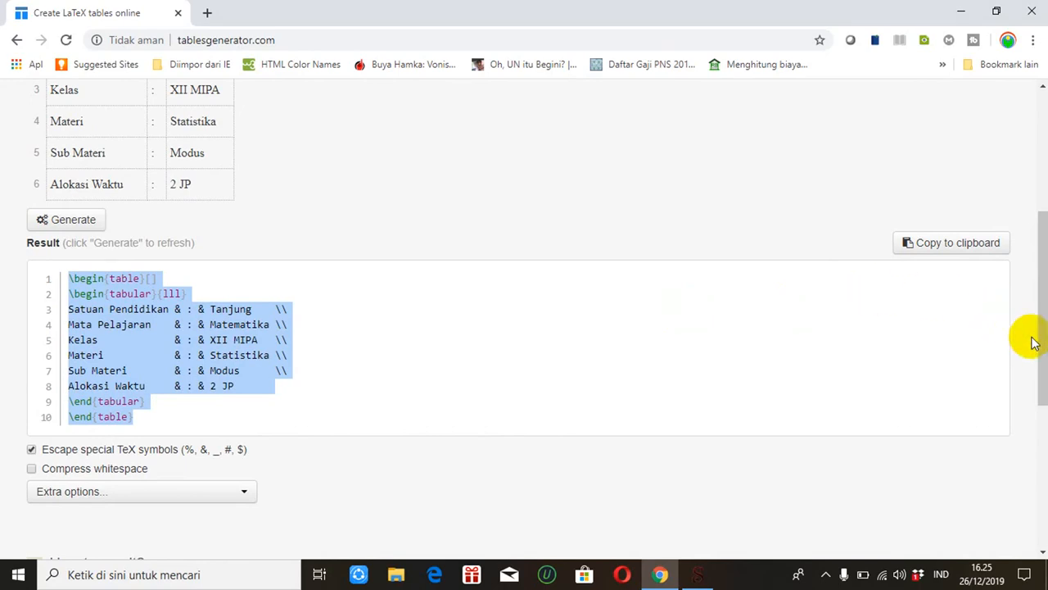
scroll(up, 3)
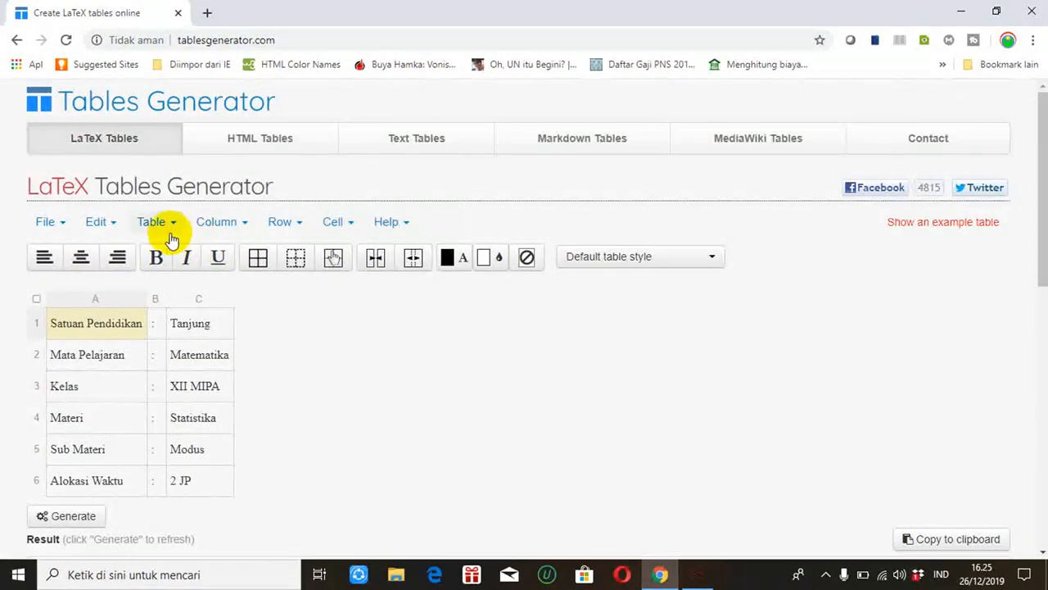
mouse_move(64, 221)
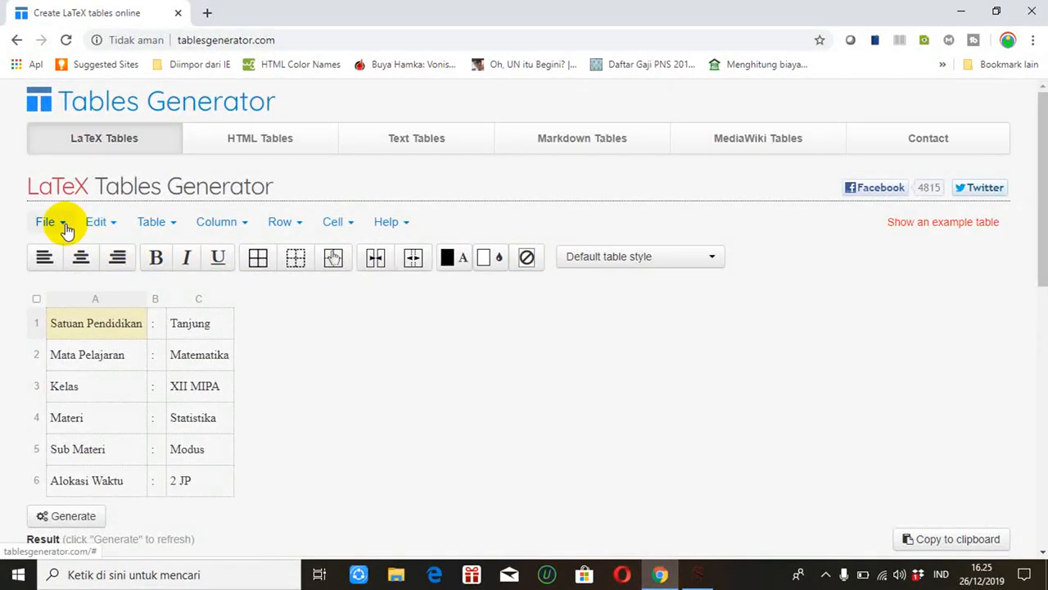
Move to the HTML Tables generator, keeping the existing six-row table, with File actions shown.
click(46, 221)
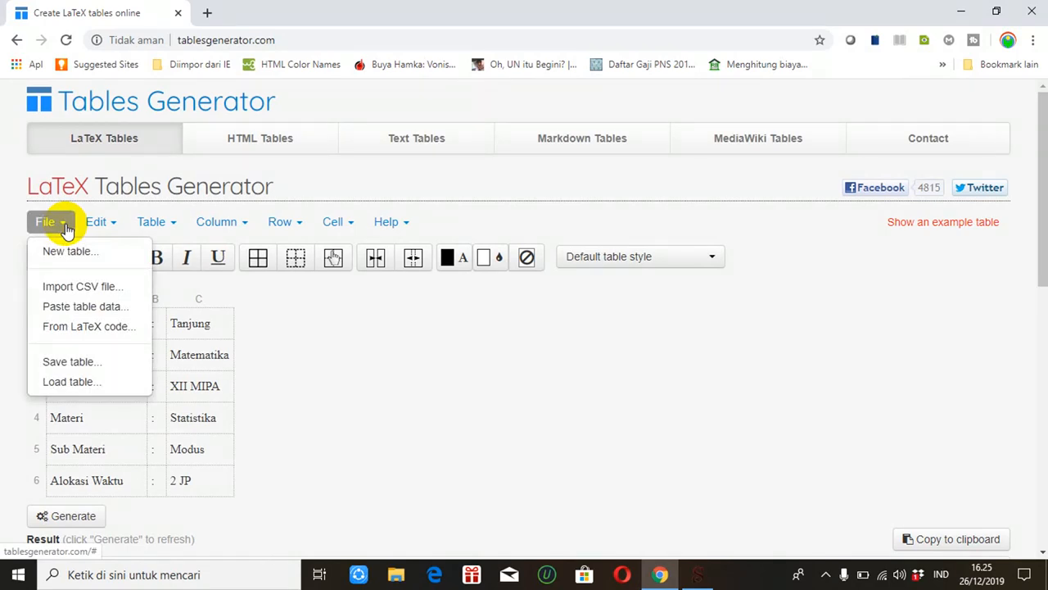
mouse_move(68, 251)
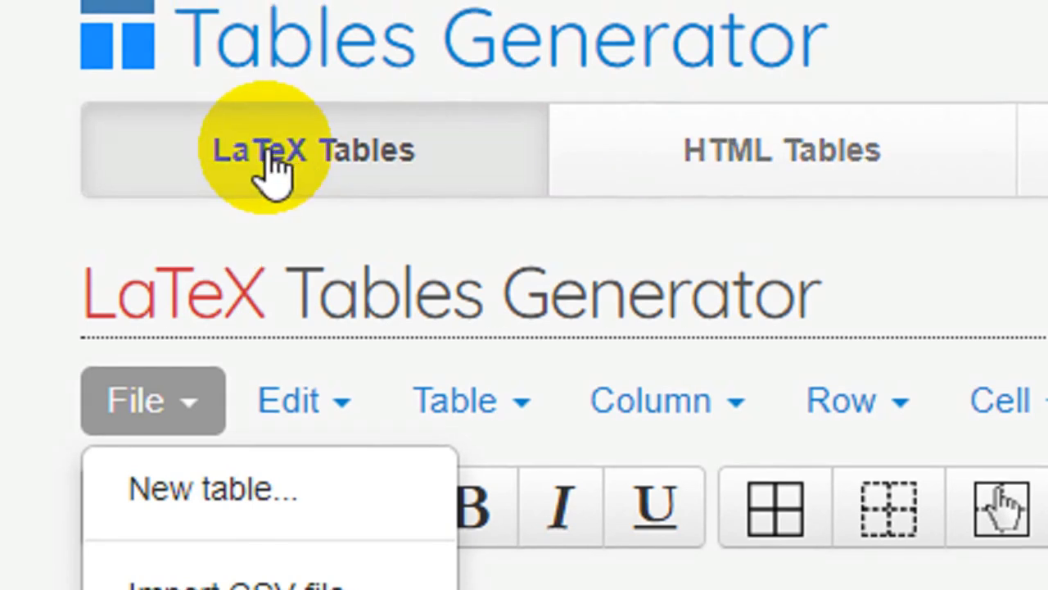
mouse_move(445, 172)
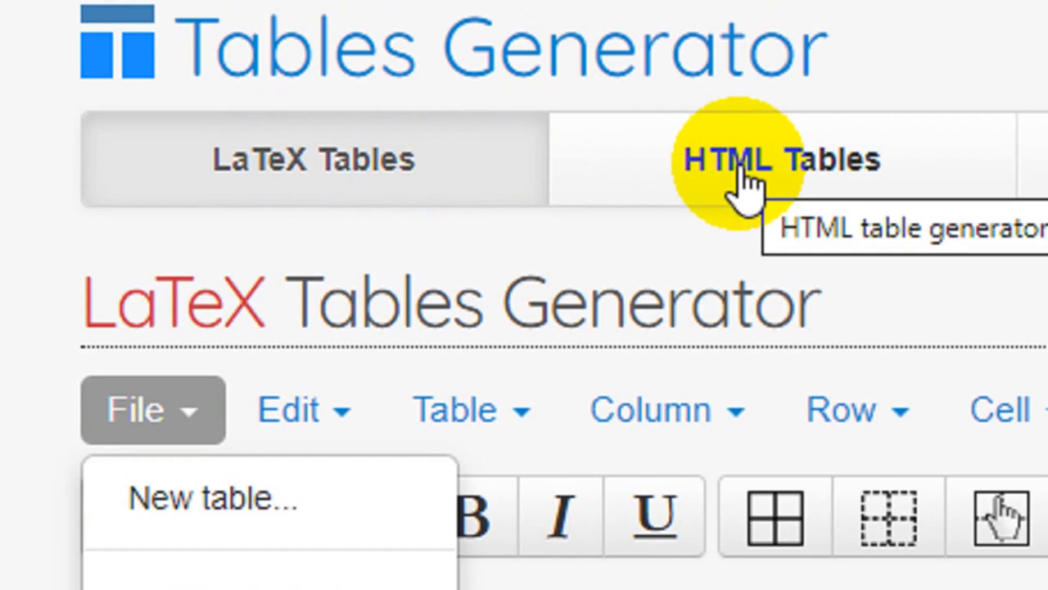
click(154, 410)
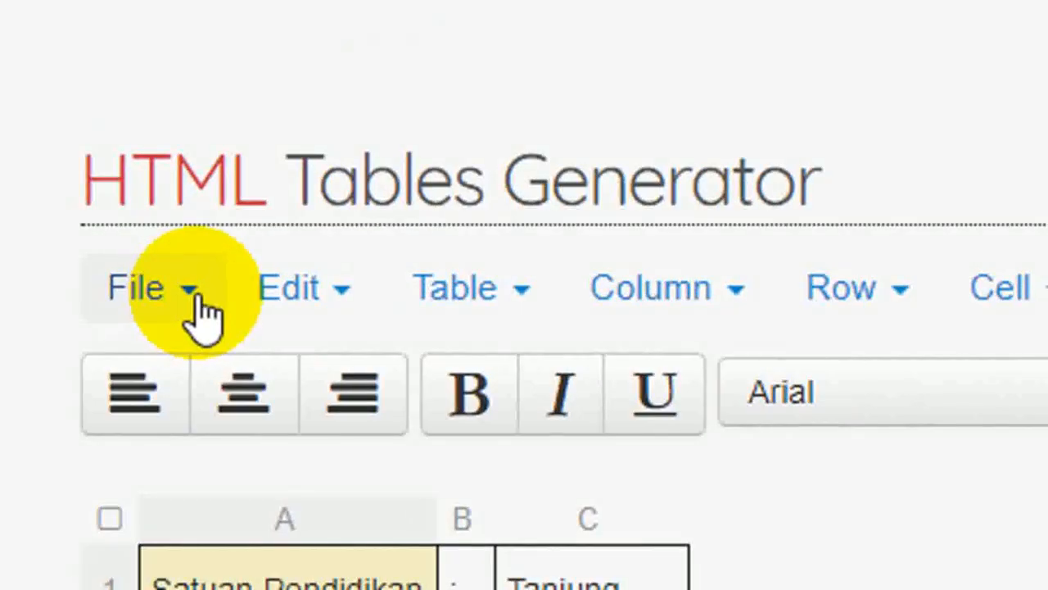
click(151, 288)
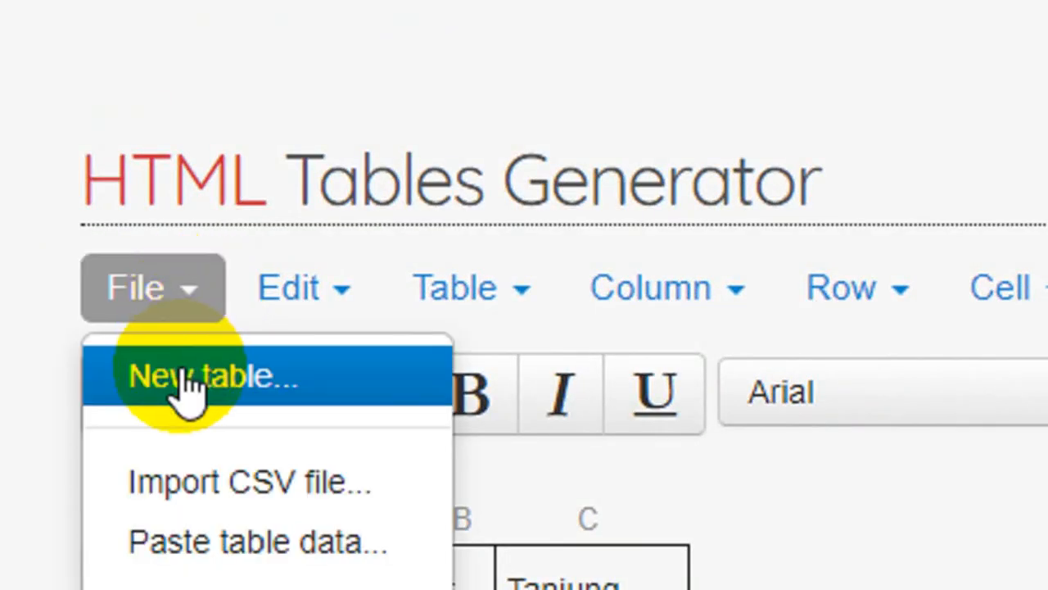
Create a new blank table with 4 rows and 3 columns.
click(205, 377)
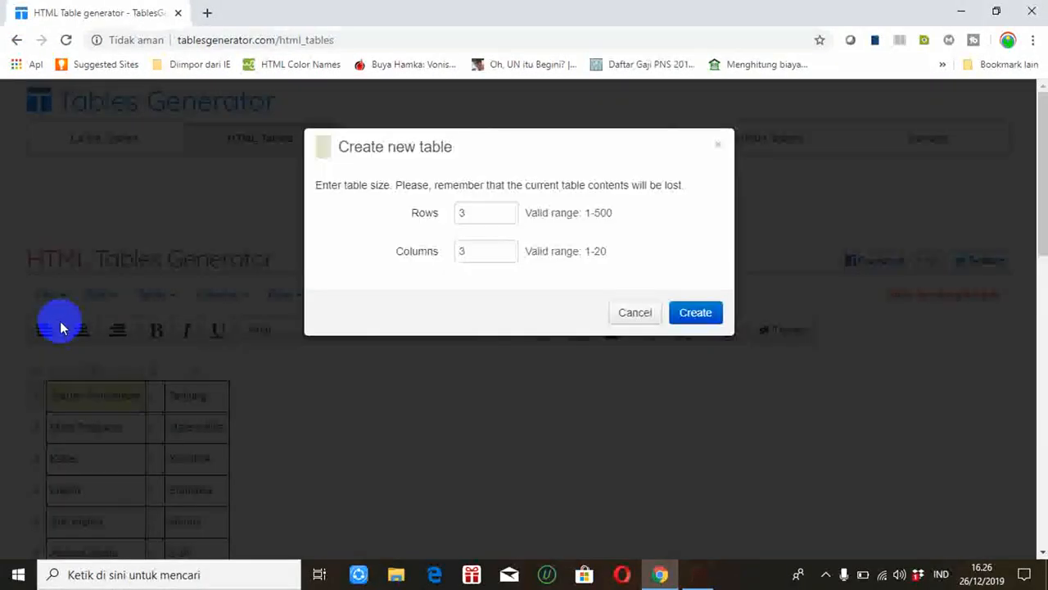
click(481, 213)
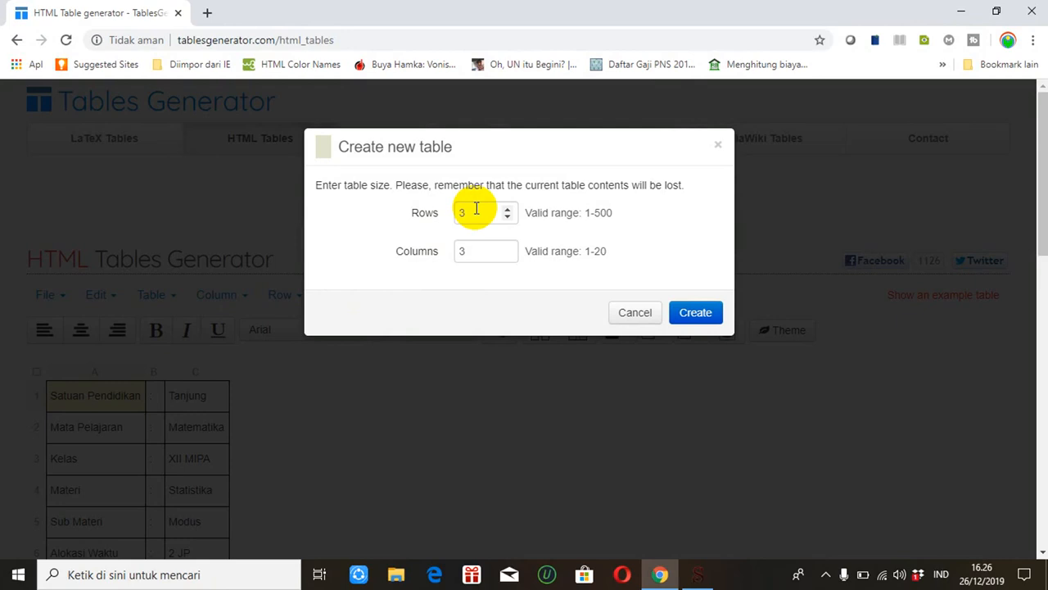
click(478, 250)
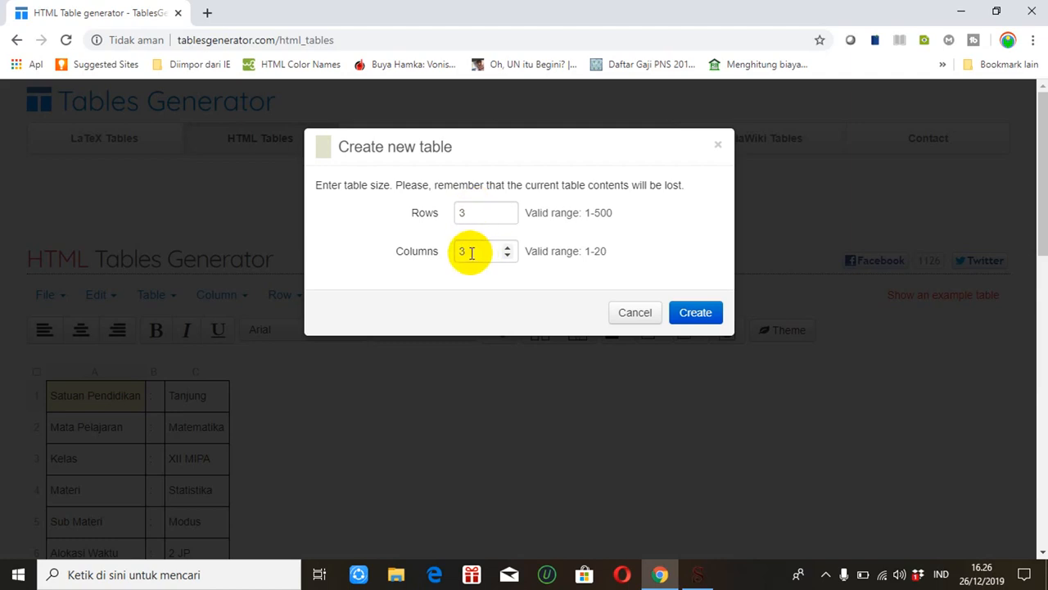
click(478, 213)
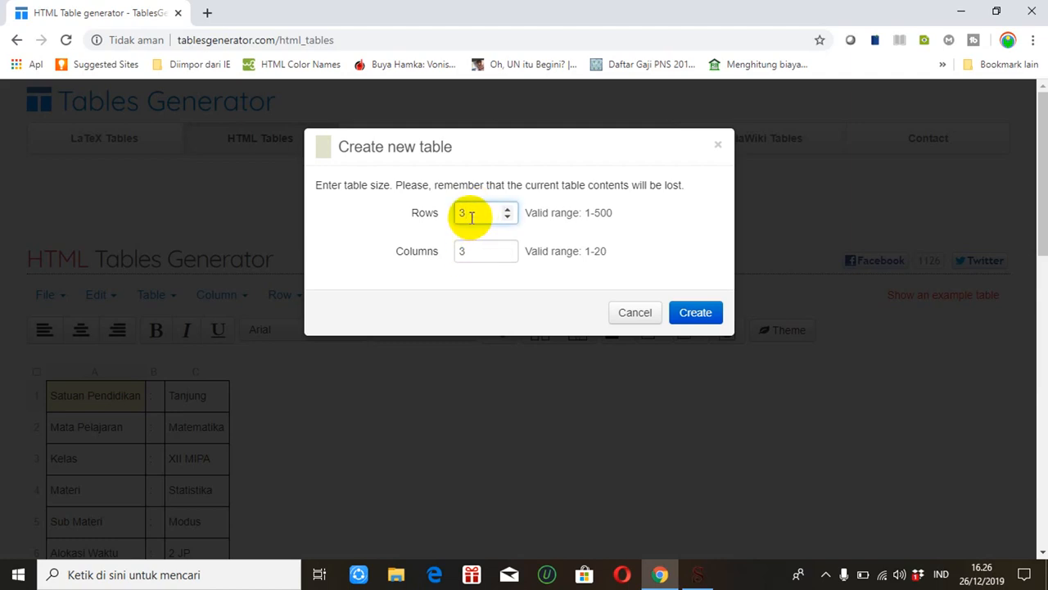
text(4)
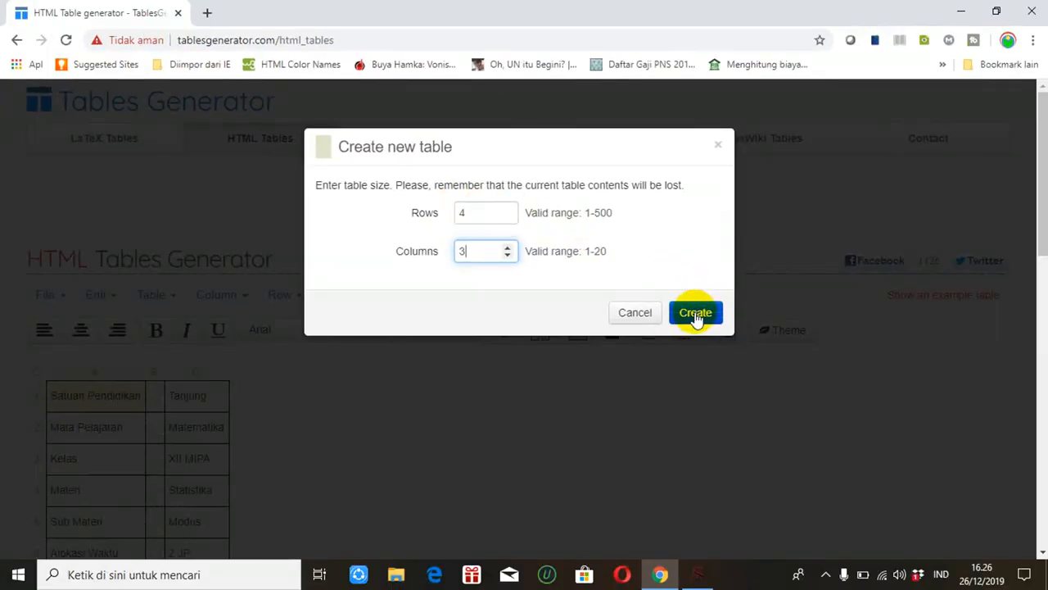
click(695, 312)
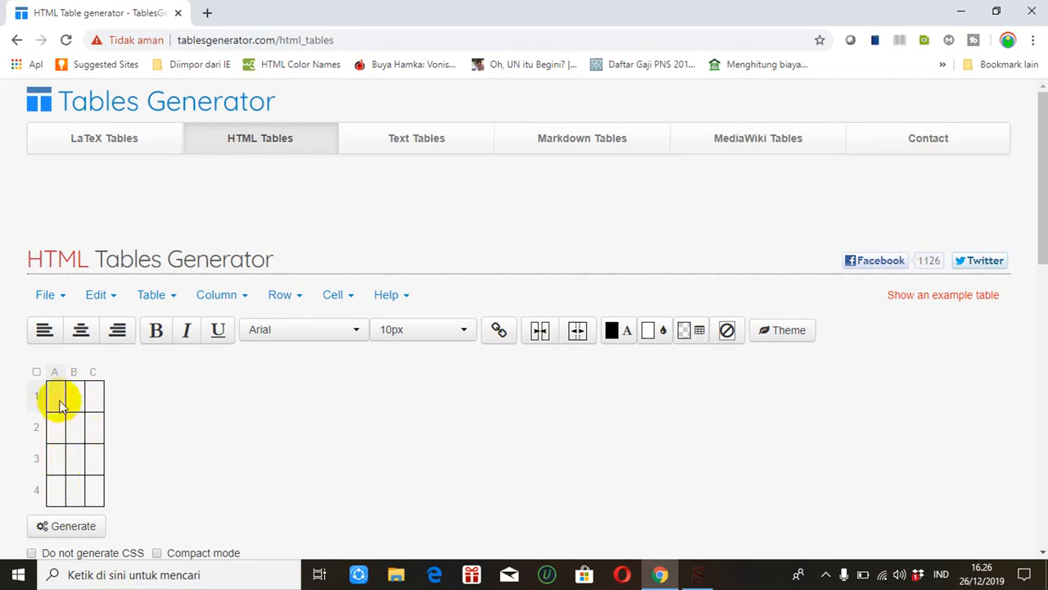
Enter No, Kelas and Nama as the headings in cells A1, B1 and C1.
click(55, 398)
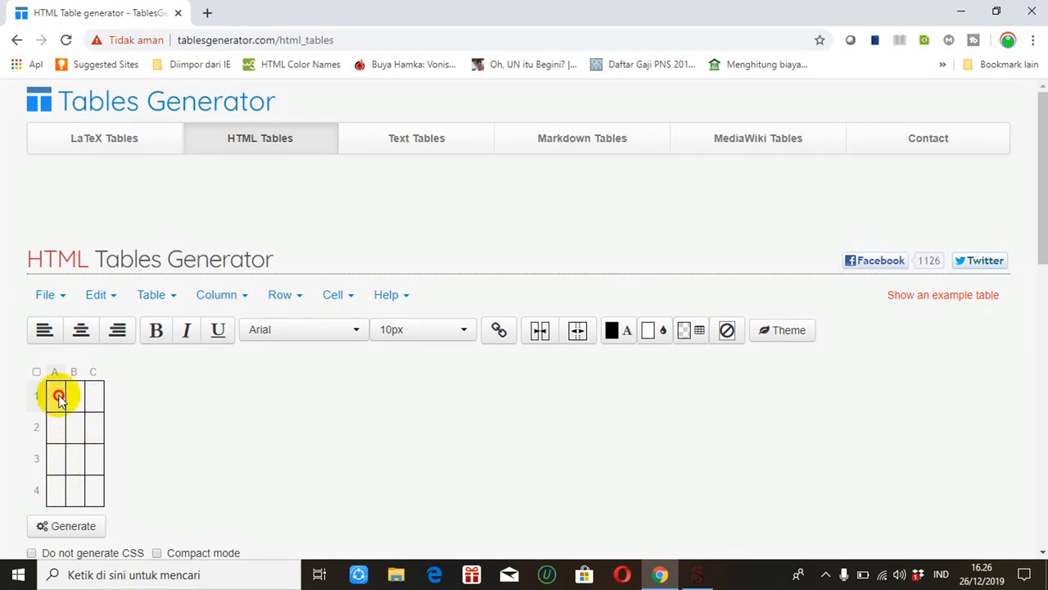
click(54, 398)
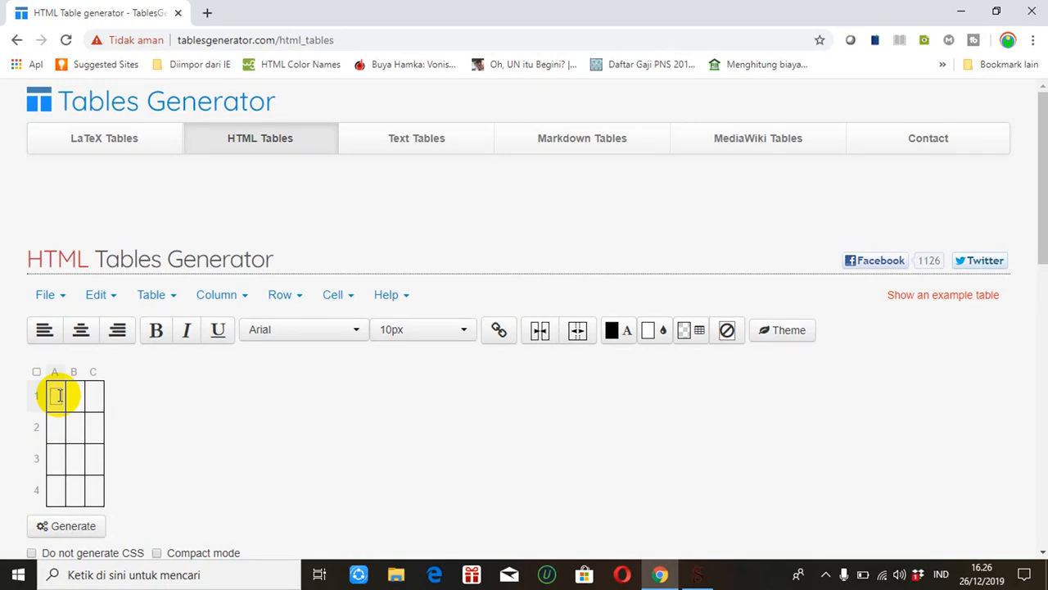
text(No)
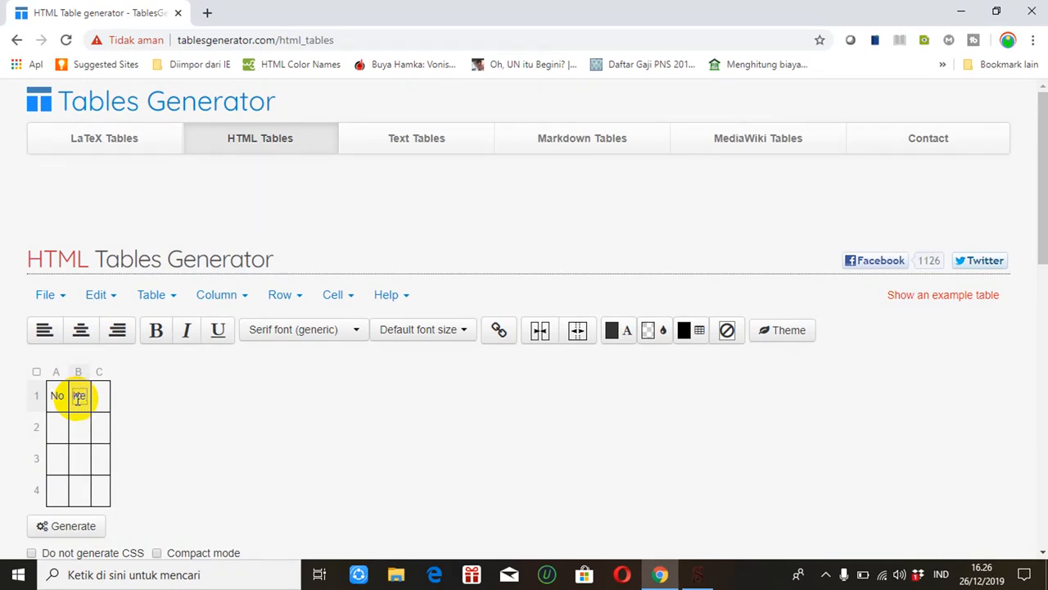
text(Kelas)
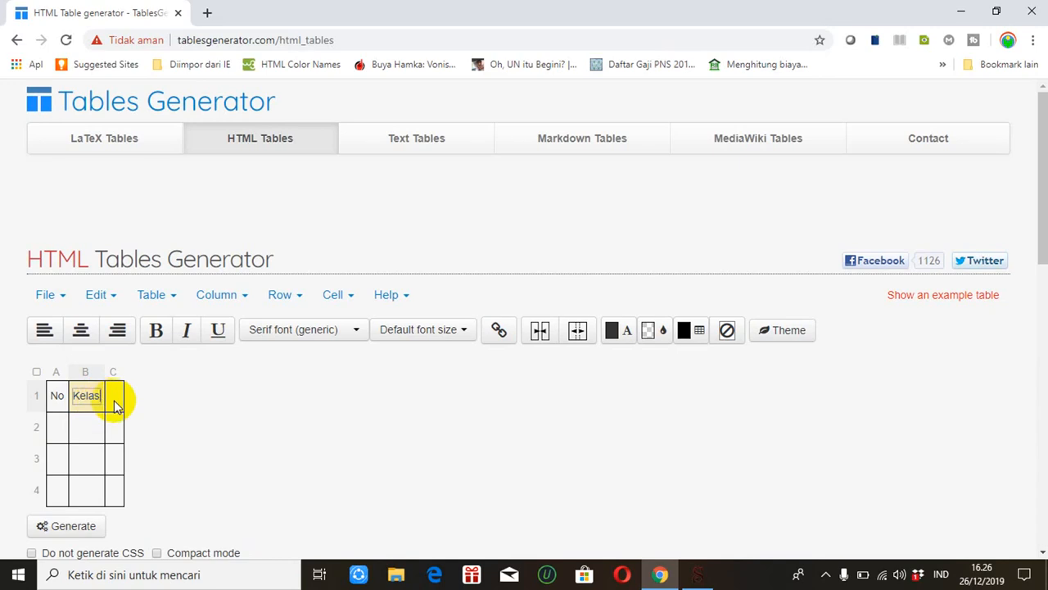
click(113, 396)
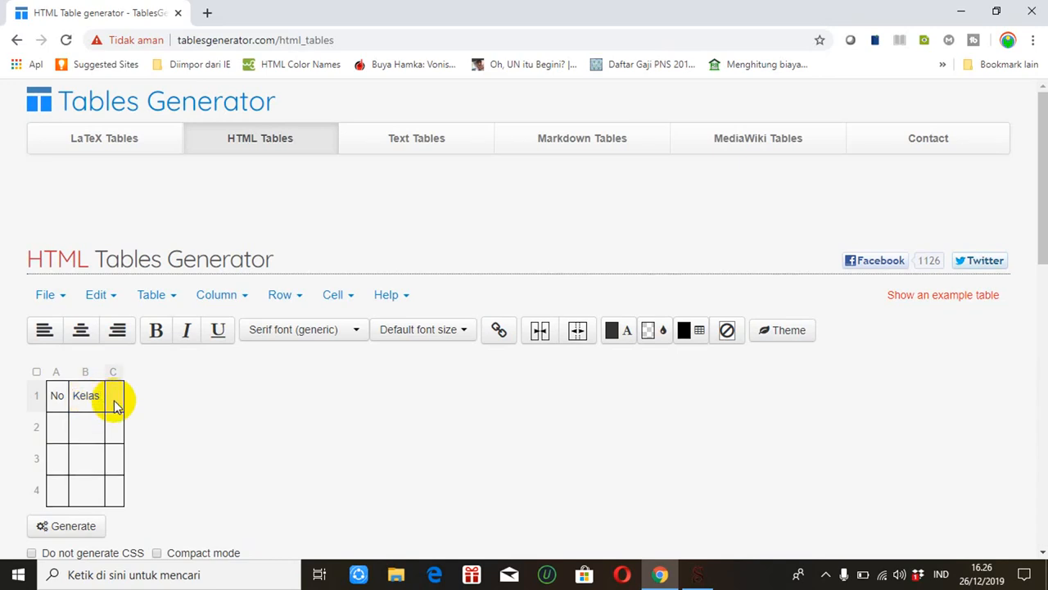
text(Nama)
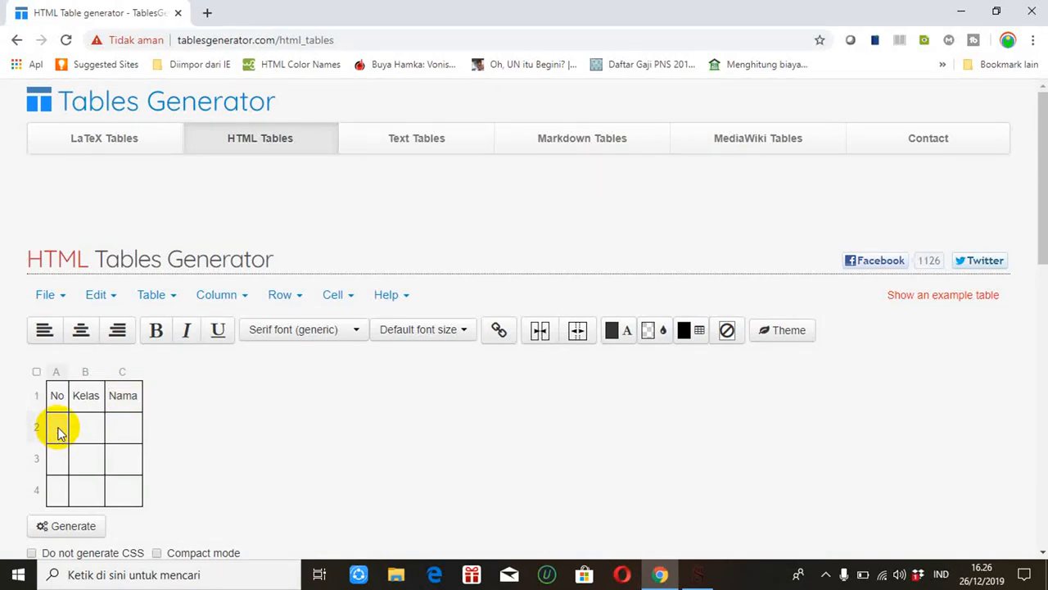
text(1)
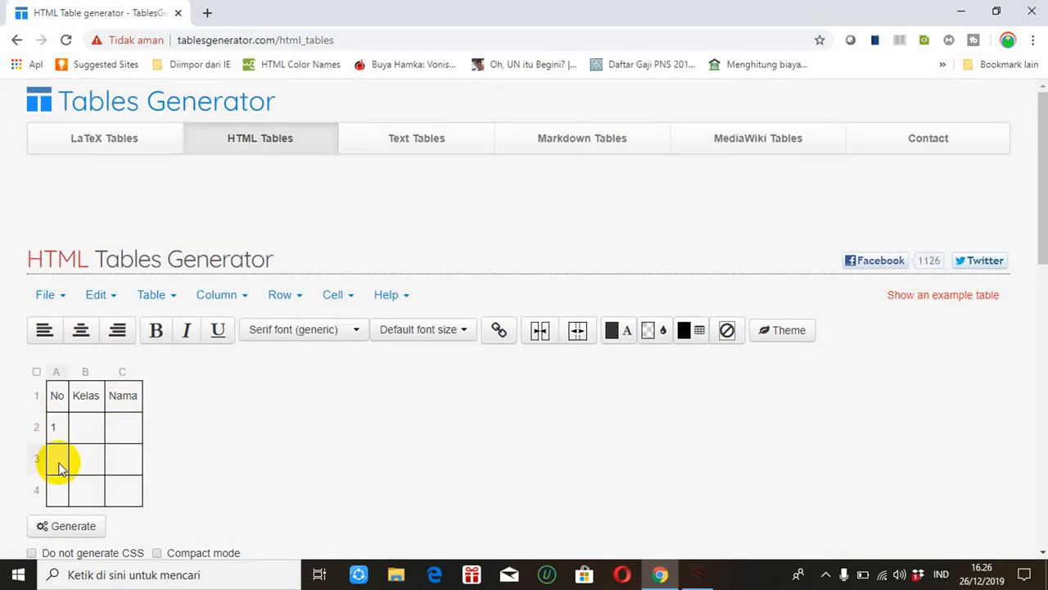
text(2)
text(XII)
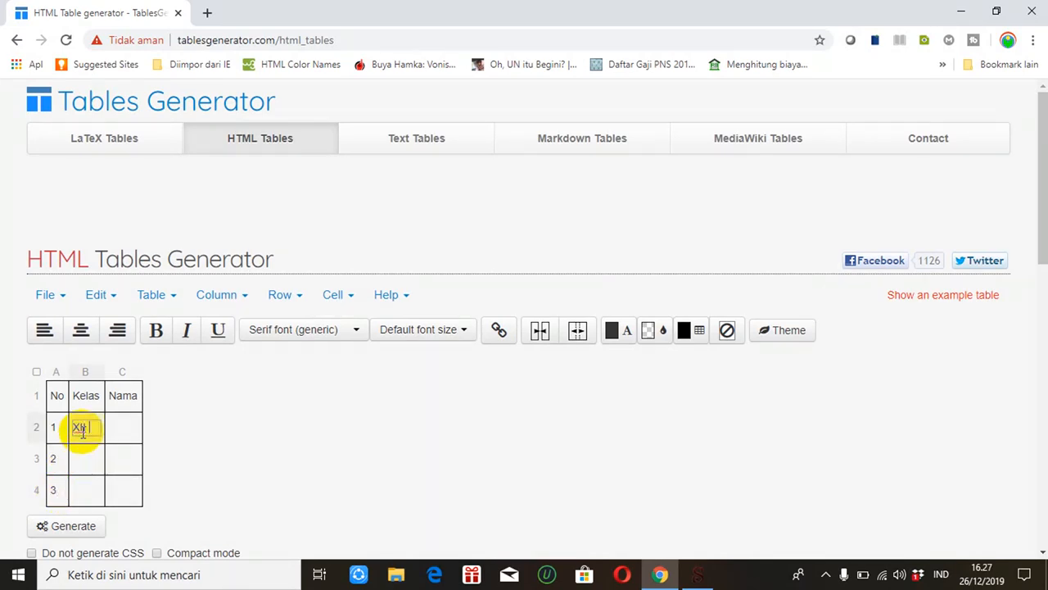
text(MPA)
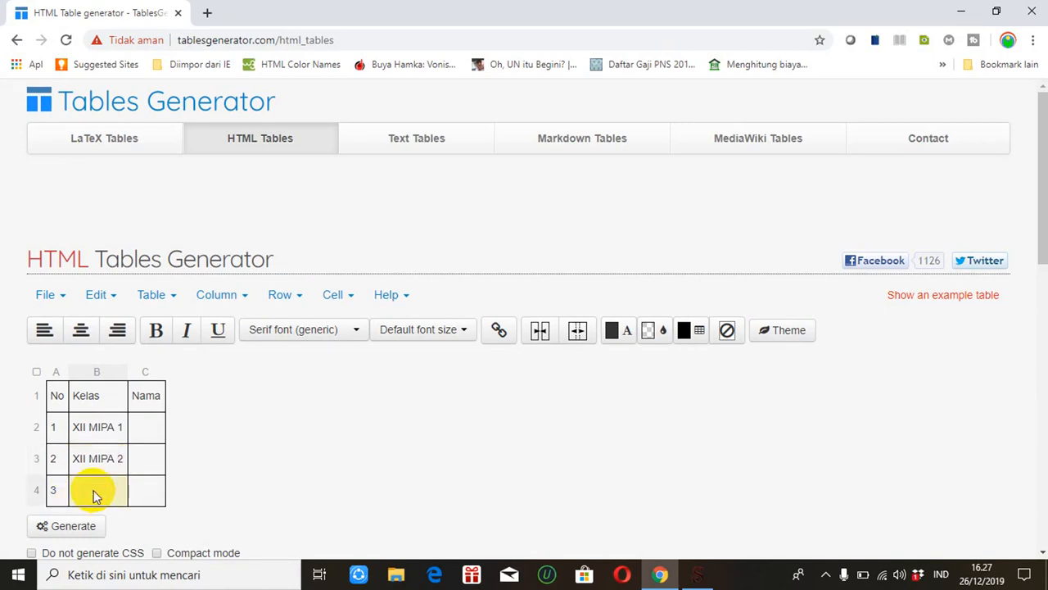
text(XII MIPA 3)
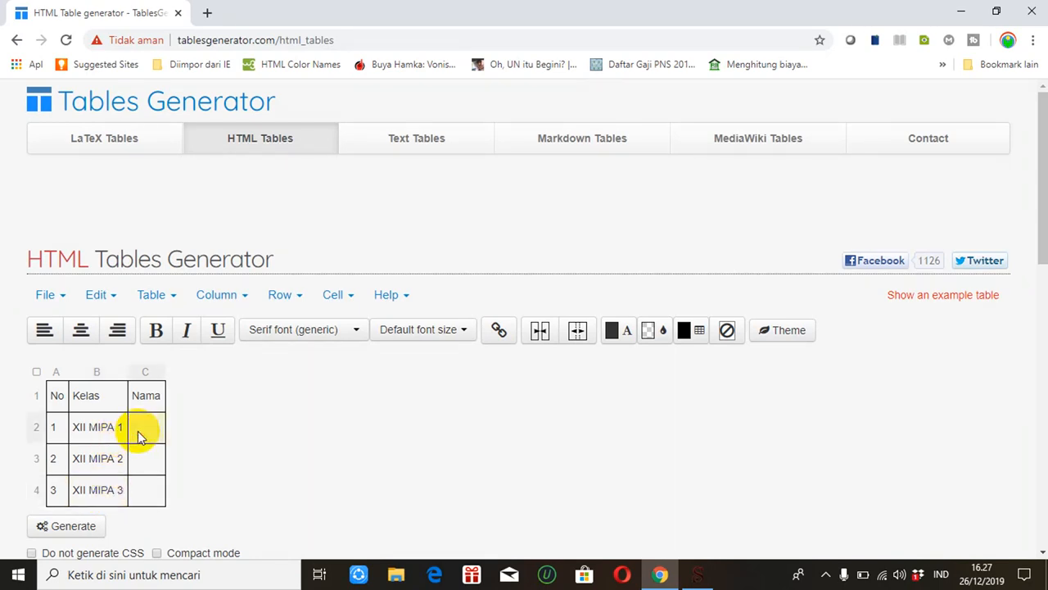
text(Abdul Ka)
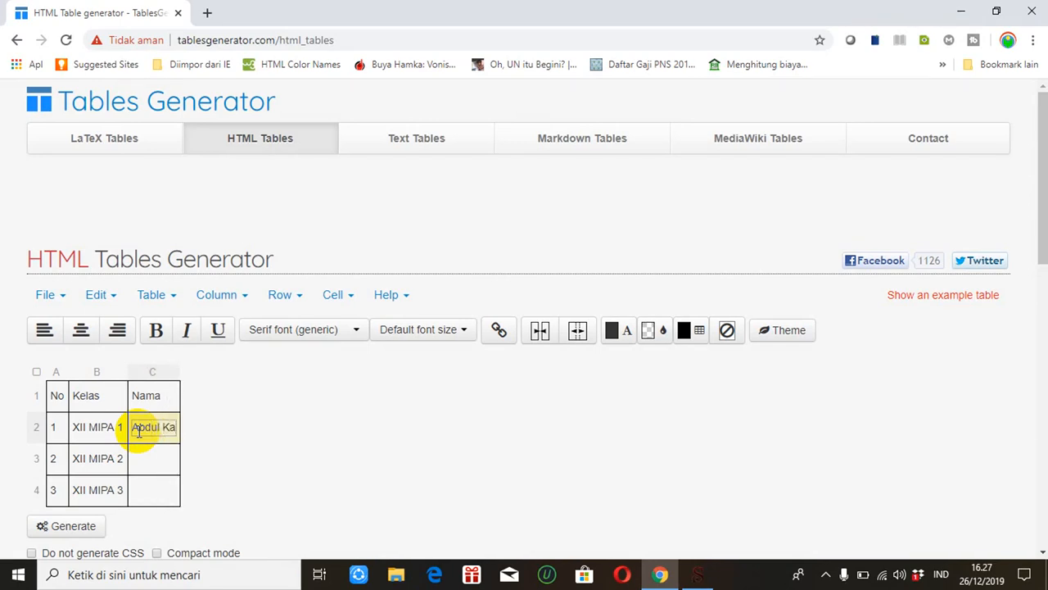
click(150, 459)
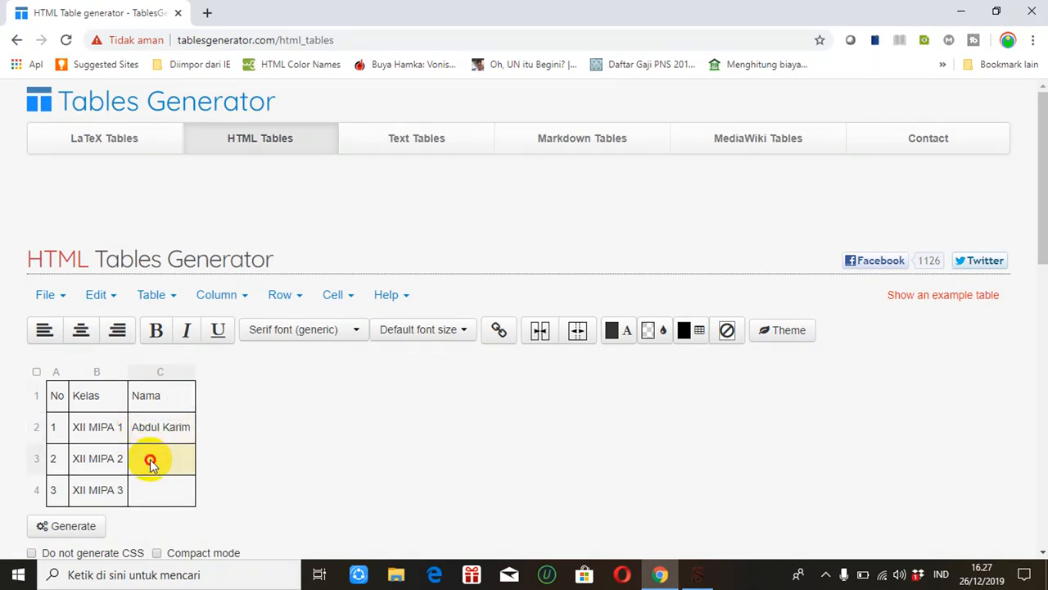
click(150, 460)
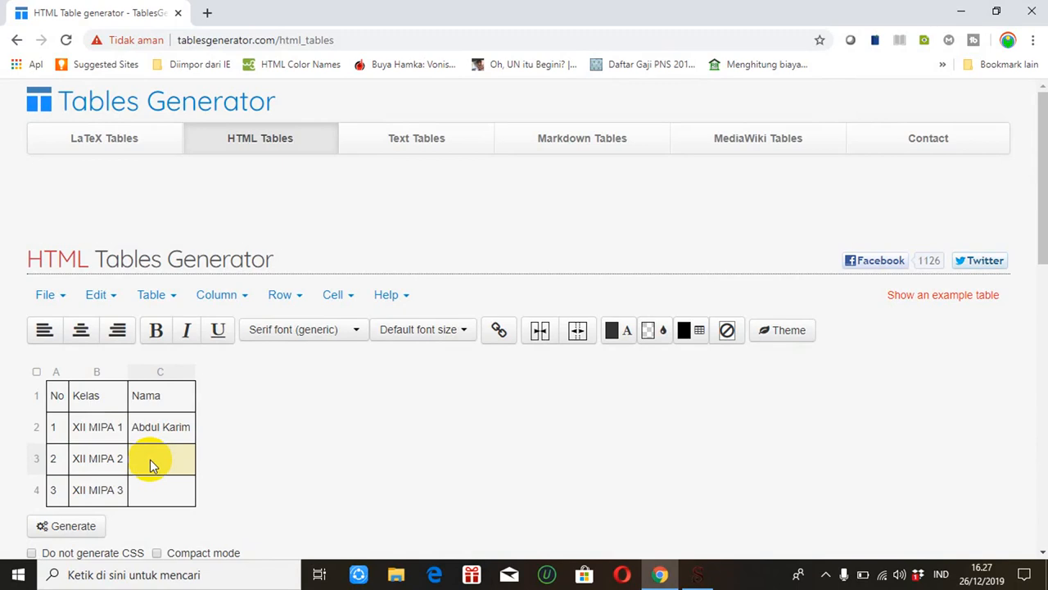
click(160, 459)
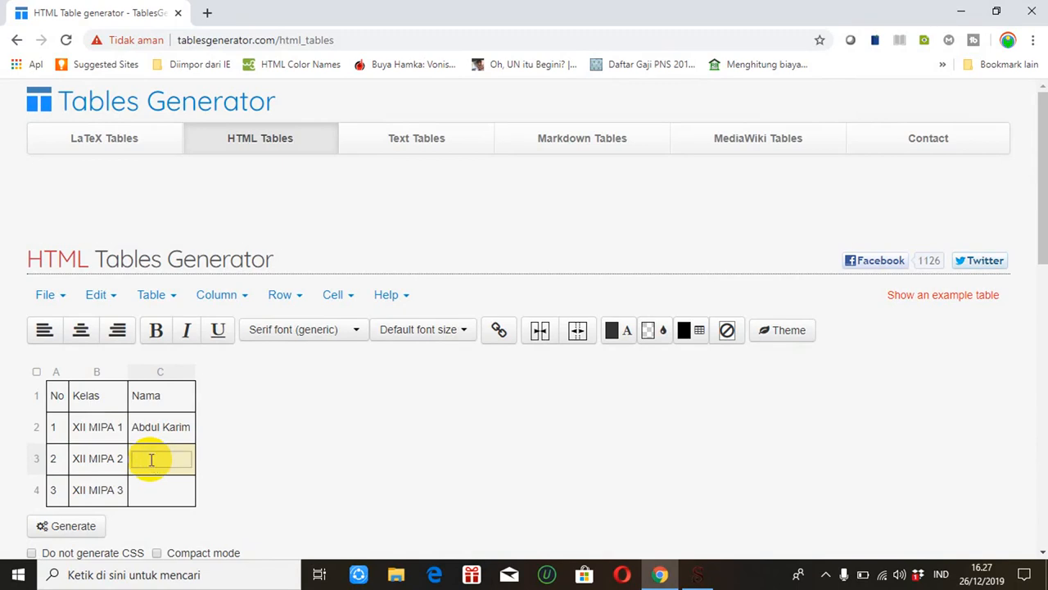
text(Abdul Jailani)
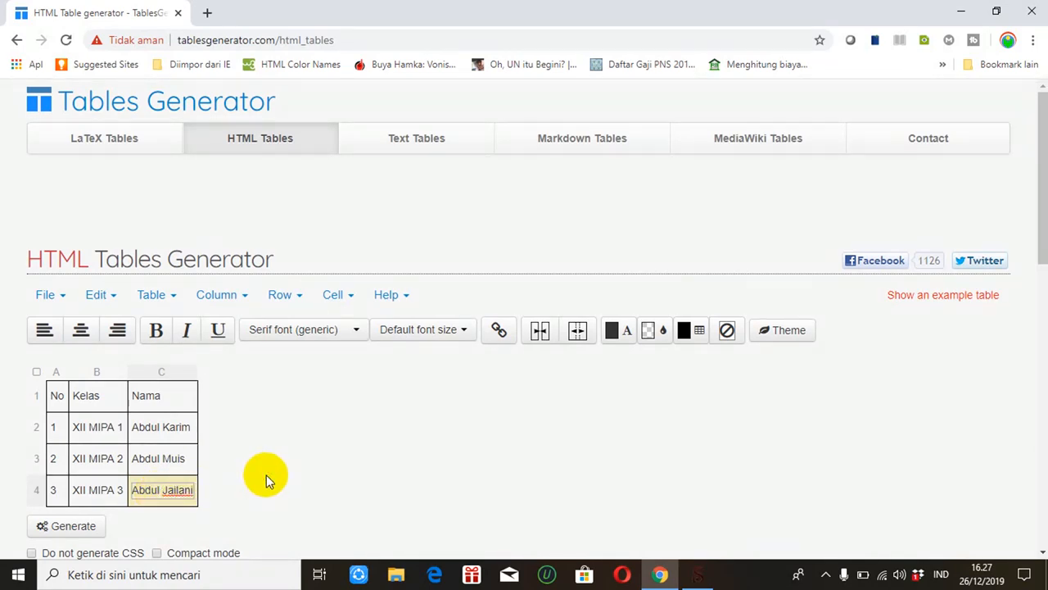
Generate the table's HTML, check it in a preview window and copy the Result code.
scroll(down, 3)
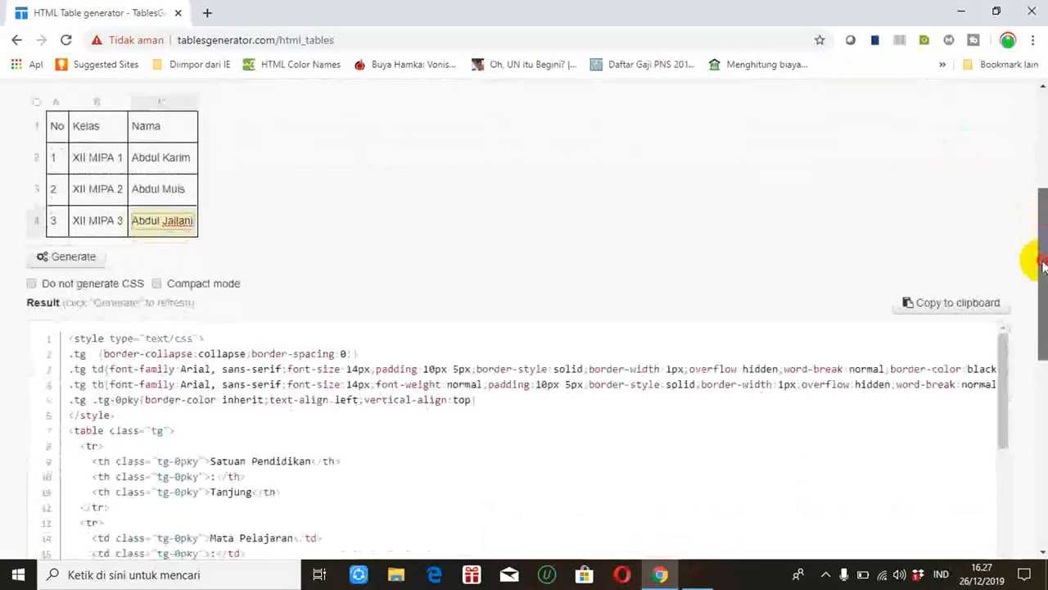
scroll(down, 3)
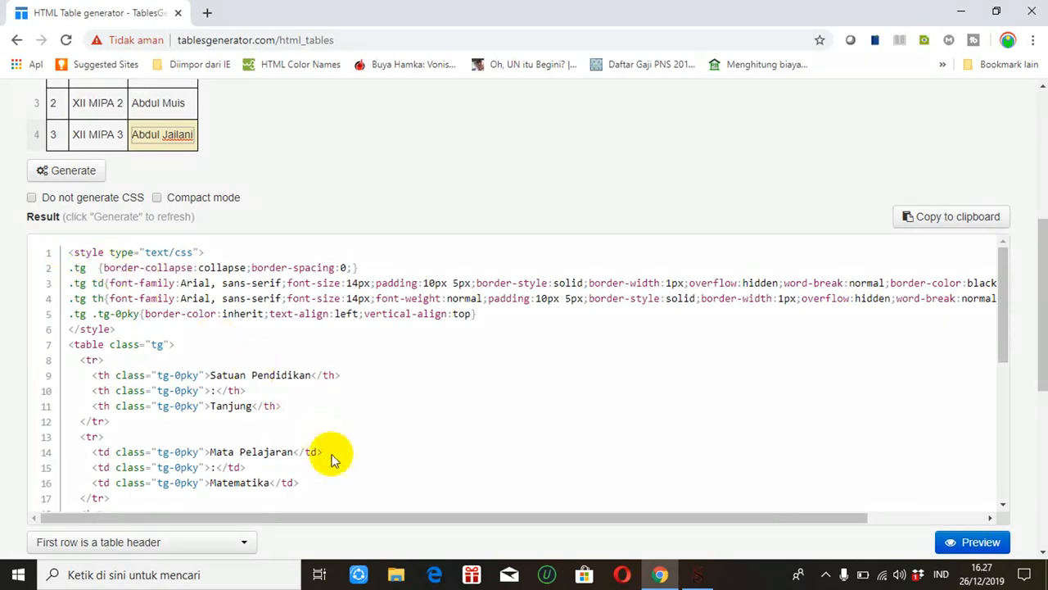
mouse_move(1006, 232)
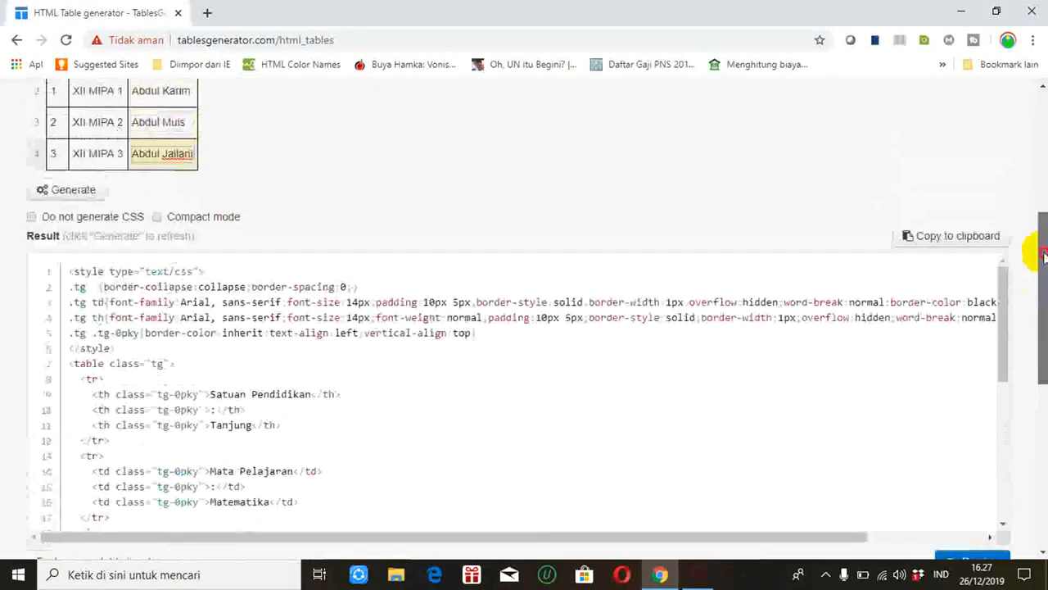
scroll(down, 3)
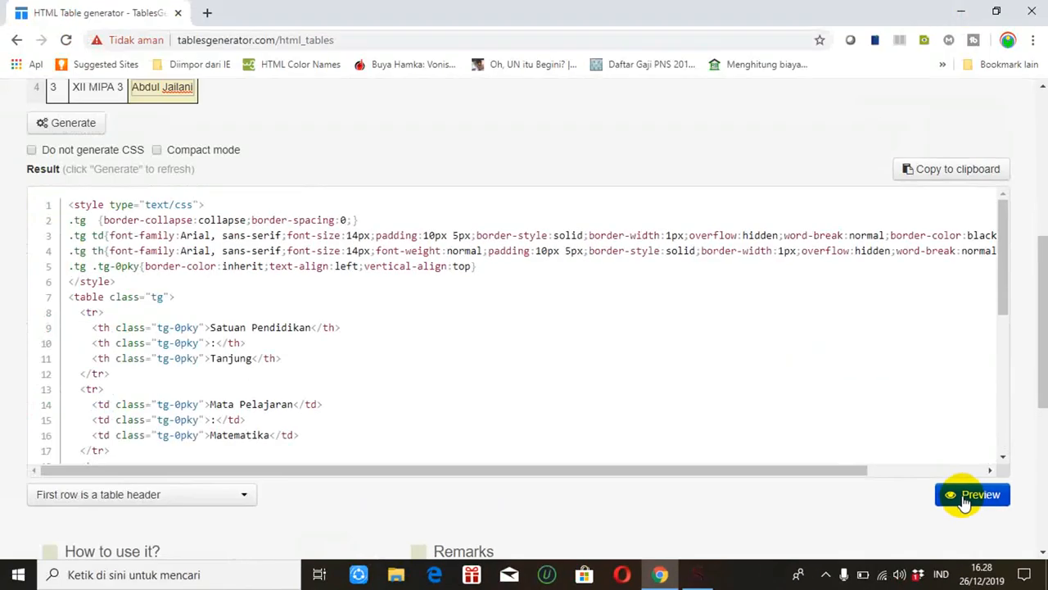
click(972, 495)
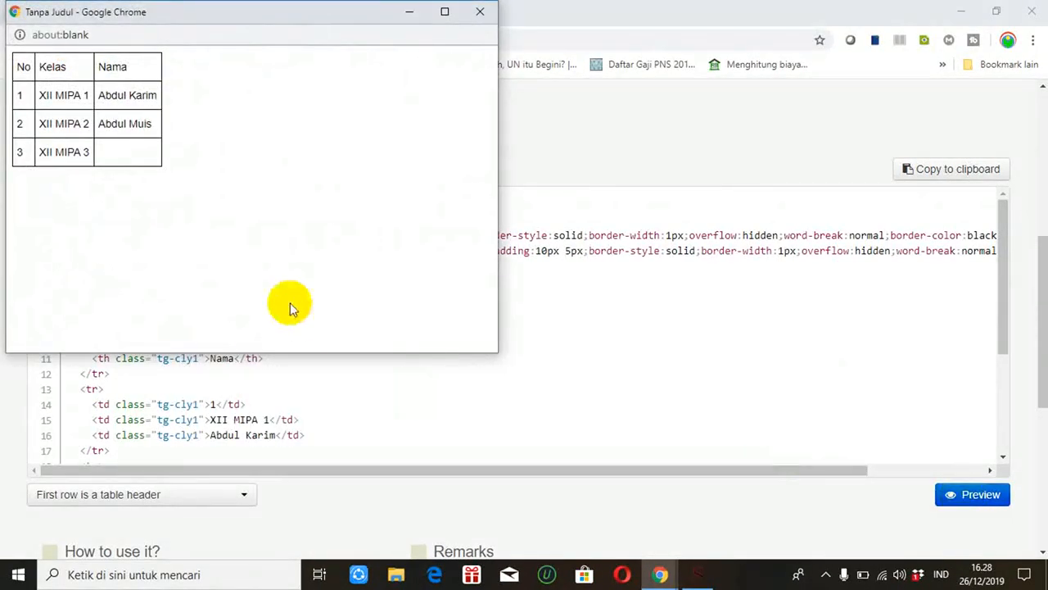
mouse_move(101, 155)
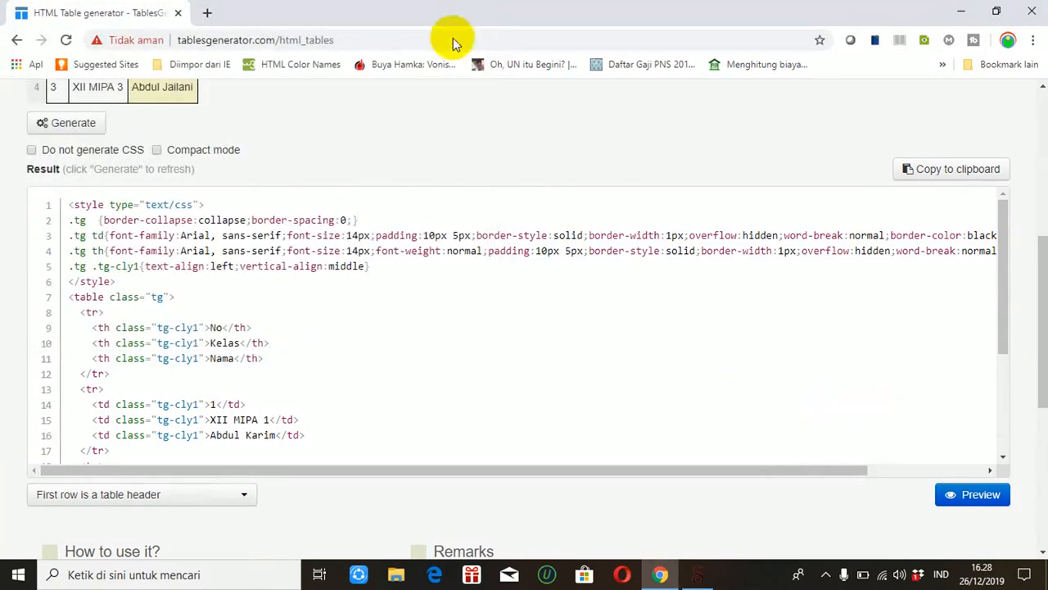
mouse_move(456, 292)
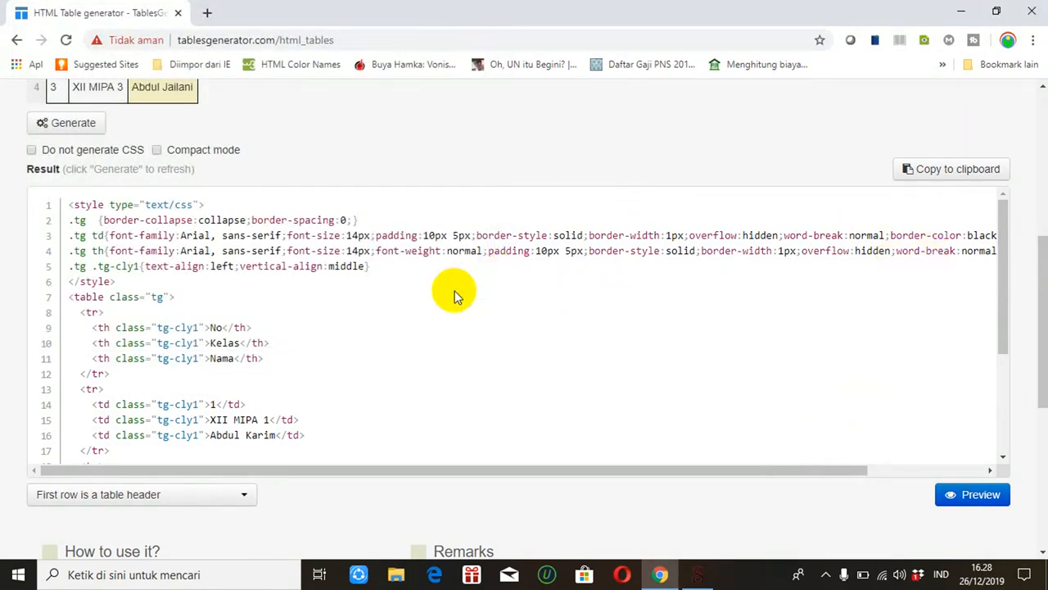
mouse_move(956, 223)
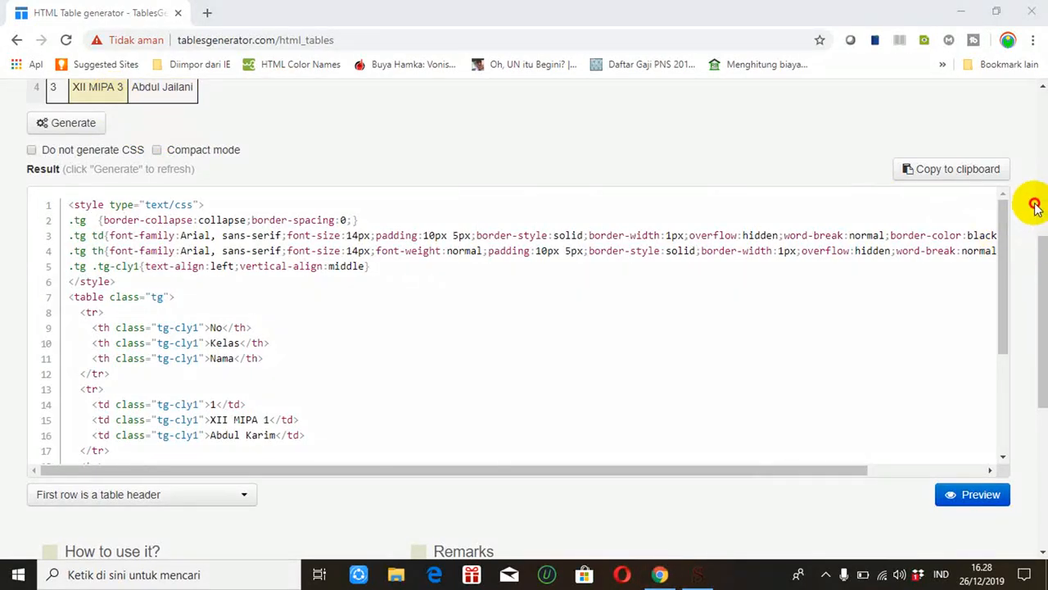
scroll(up, 3)
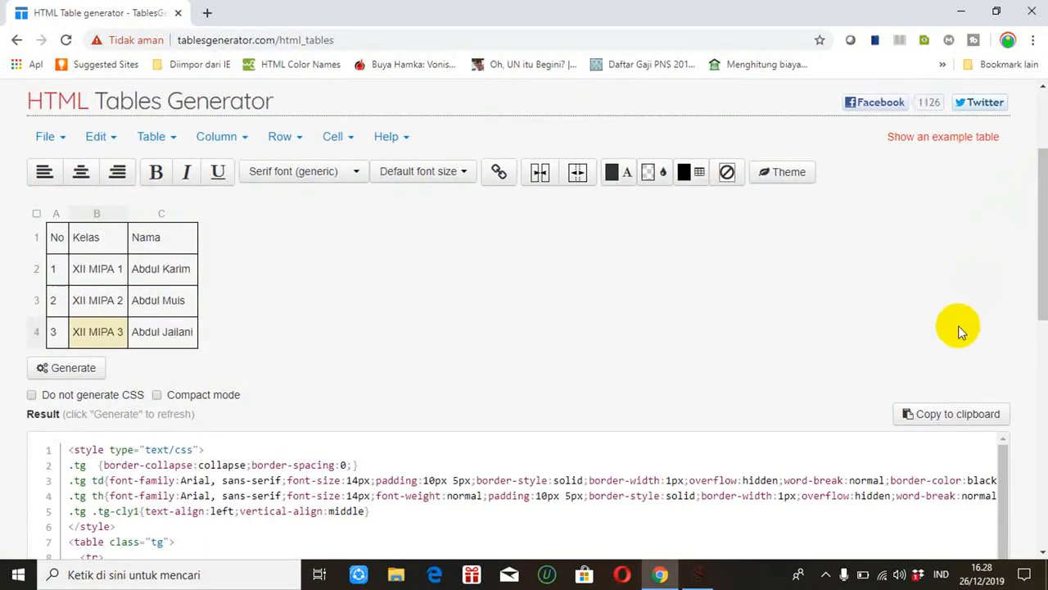
mouse_move(944, 419)
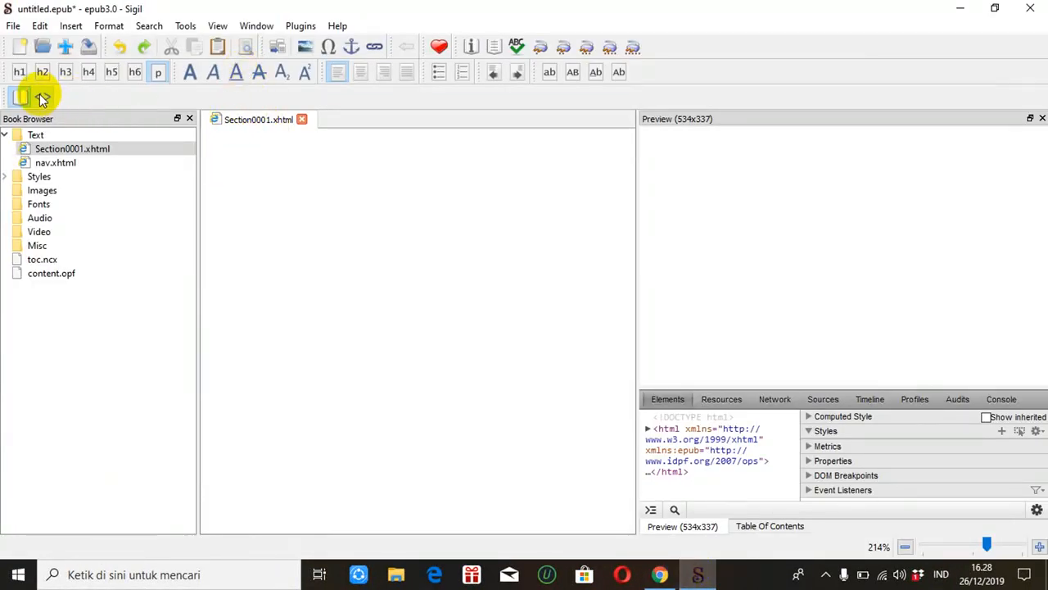
mouse_move(25, 95)
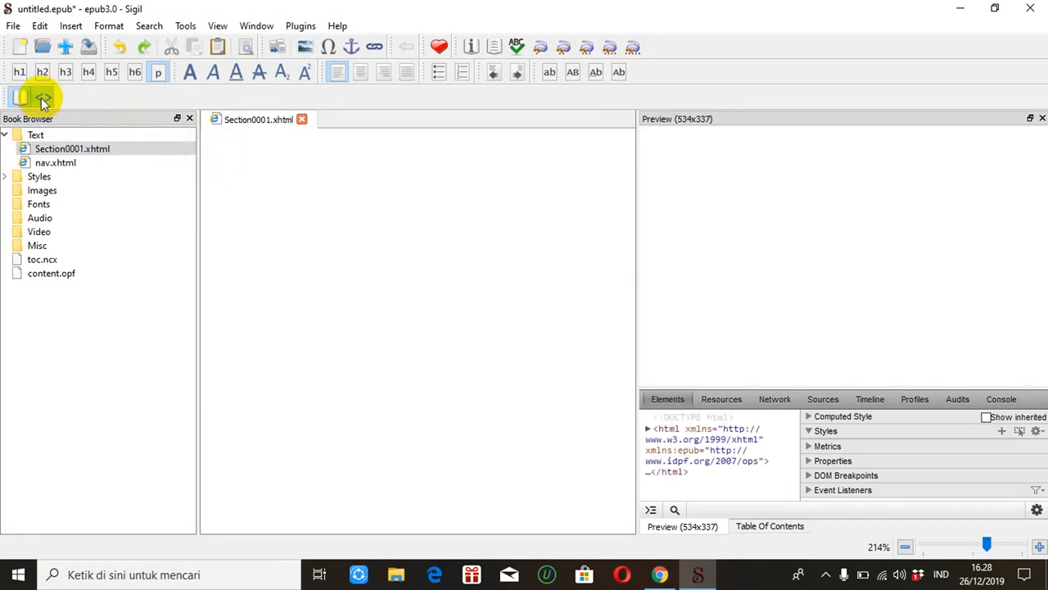
Paste the copied table HTML into Section0001's body in Code View and view it in Book View.
click(43, 96)
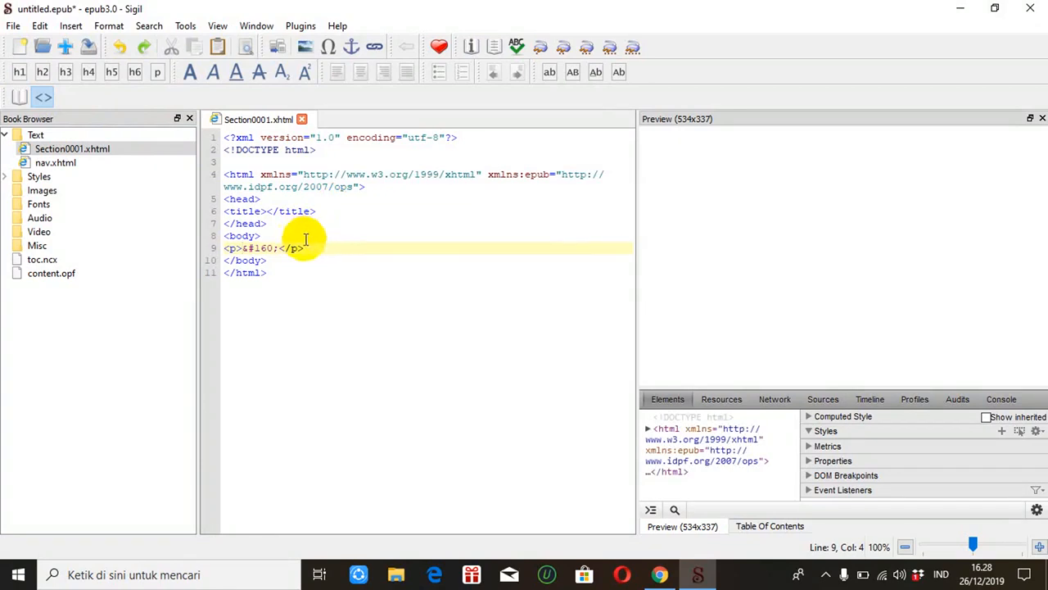
click(314, 249)
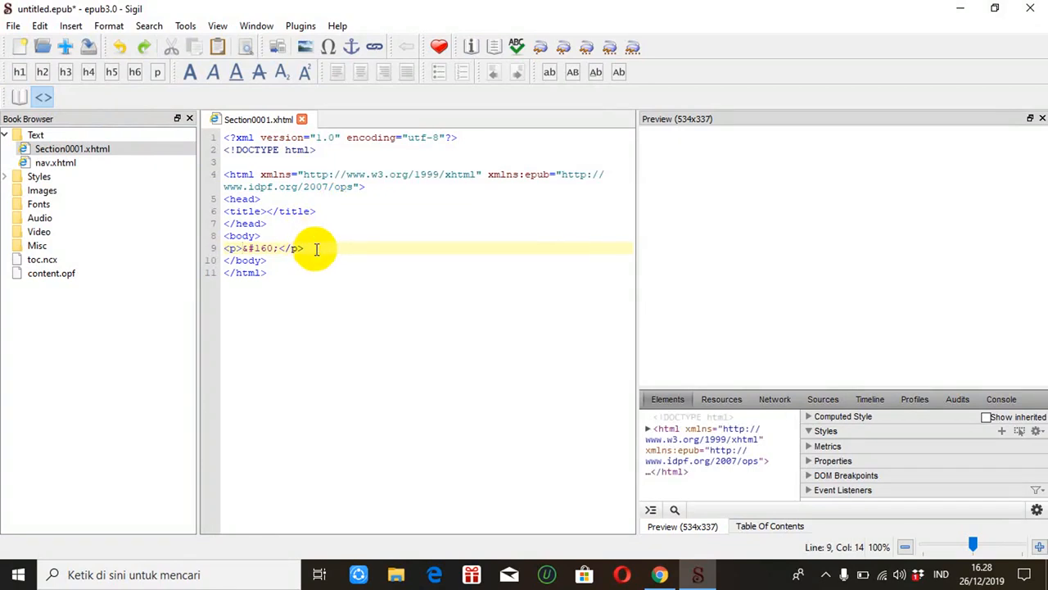
key(Enter)
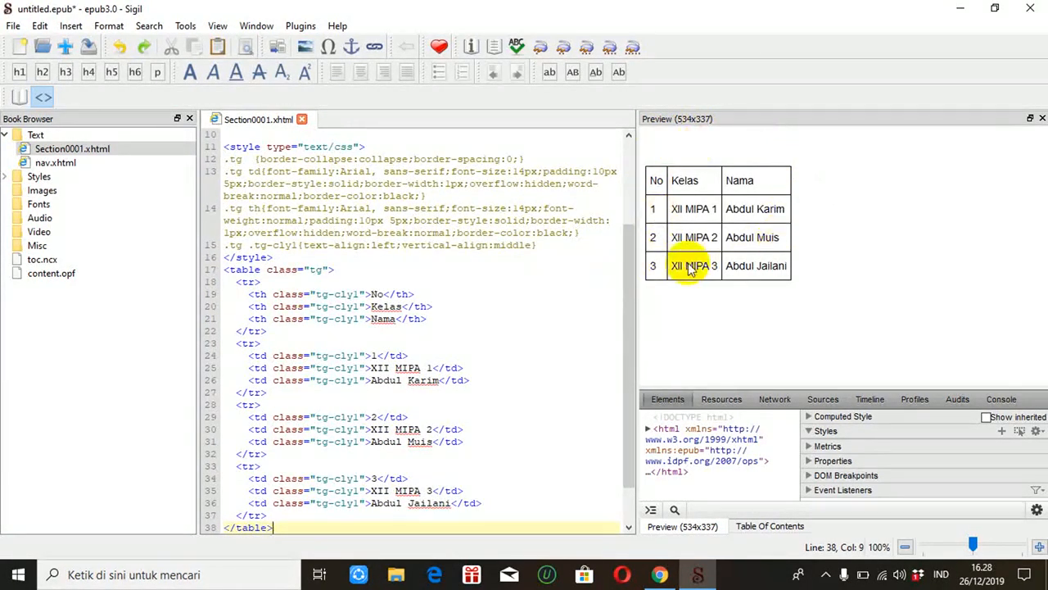
mouse_move(790, 246)
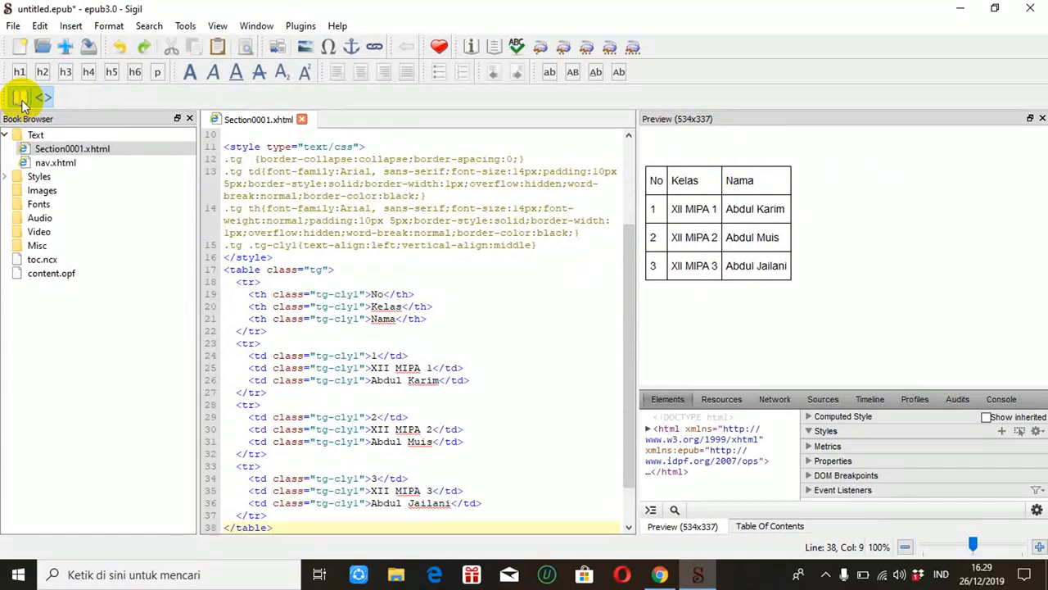
click(20, 97)
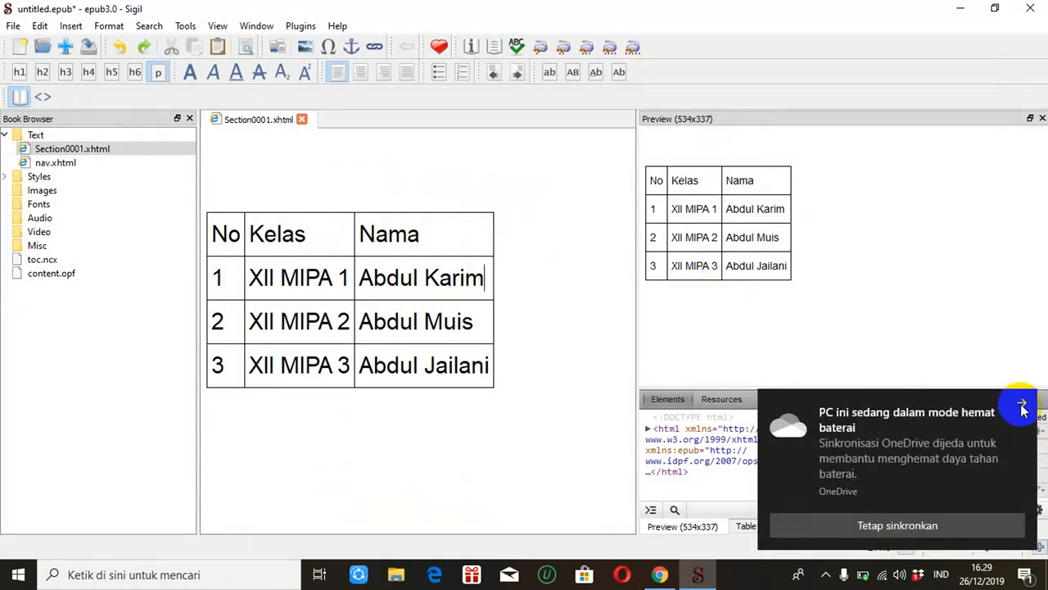
click(1019, 405)
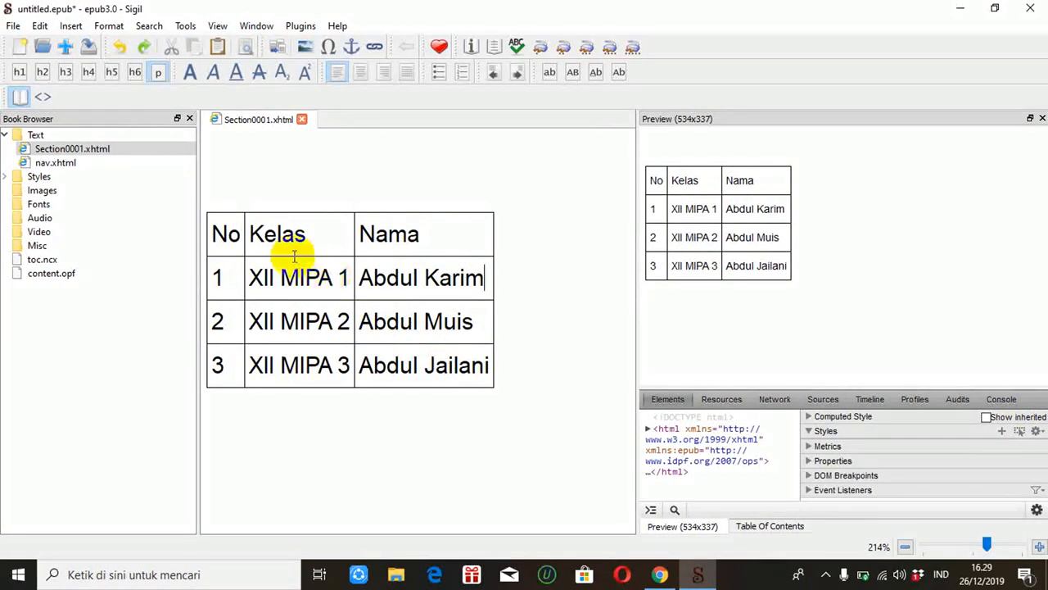
mouse_move(485, 278)
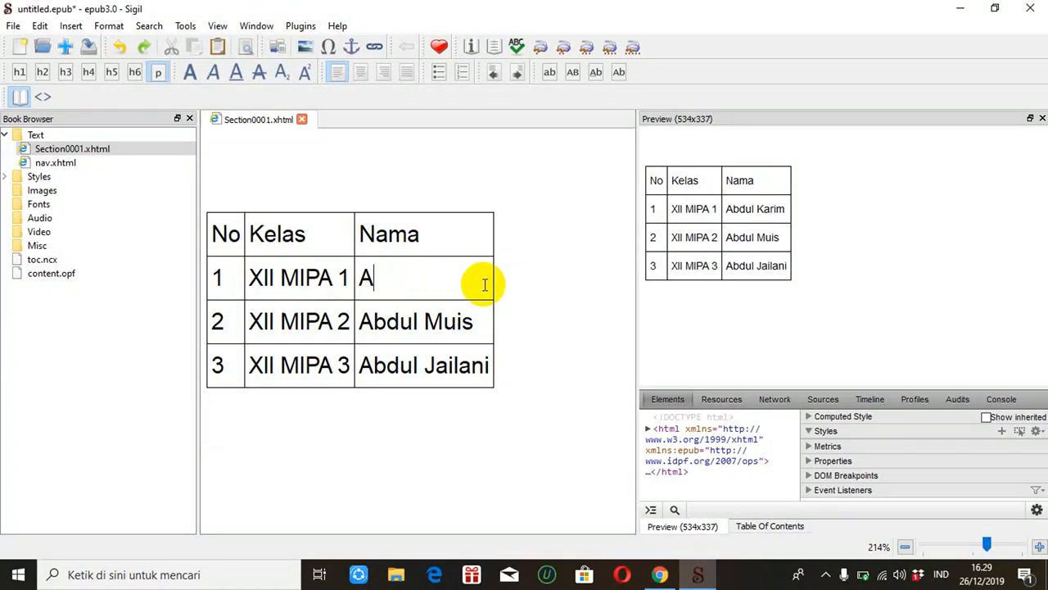
key(Backspace)
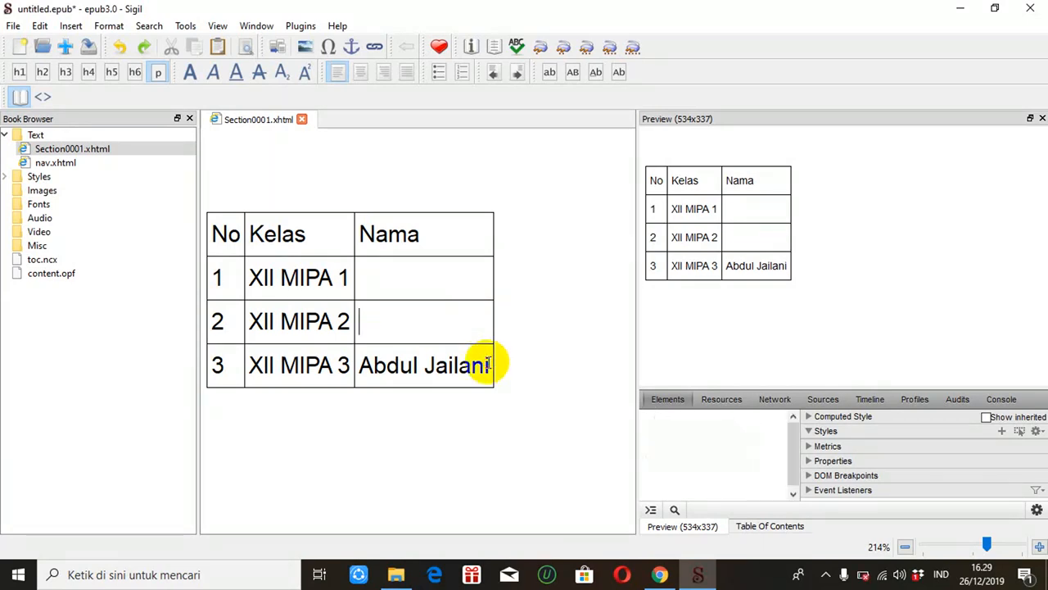
right_click(488, 363)
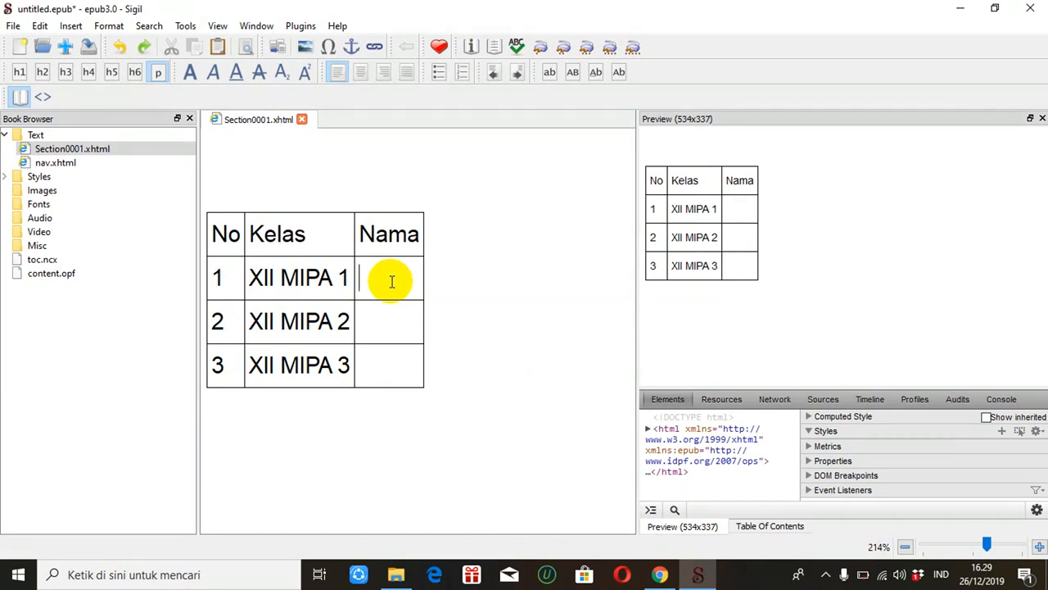
Type Abdul Jailani, Abdul Qadir and Abdul Karim into the Nama cells of rows 1–3.
text(A)
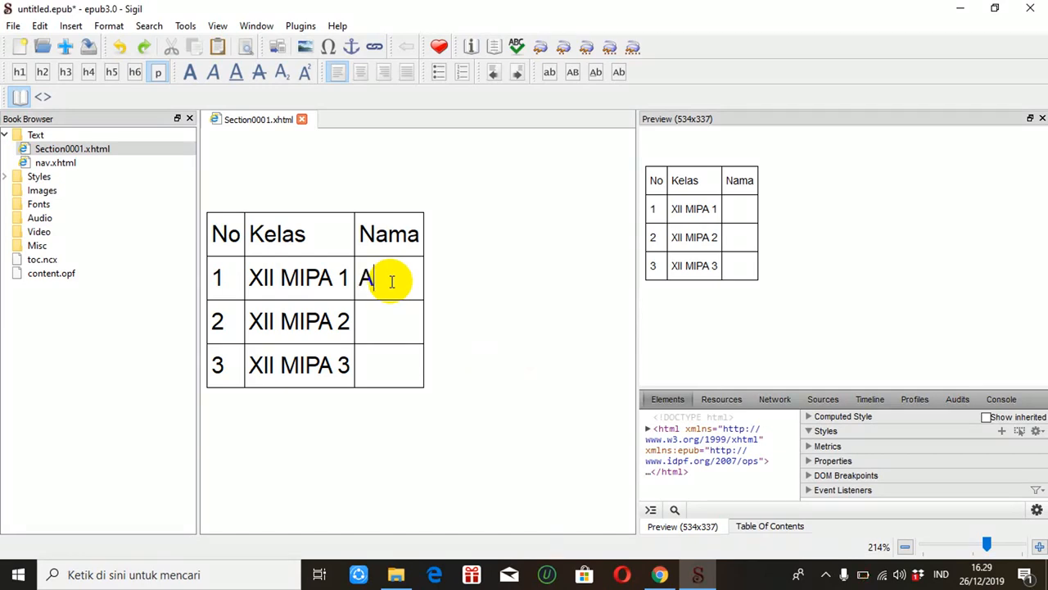
text(bdul Jailani)
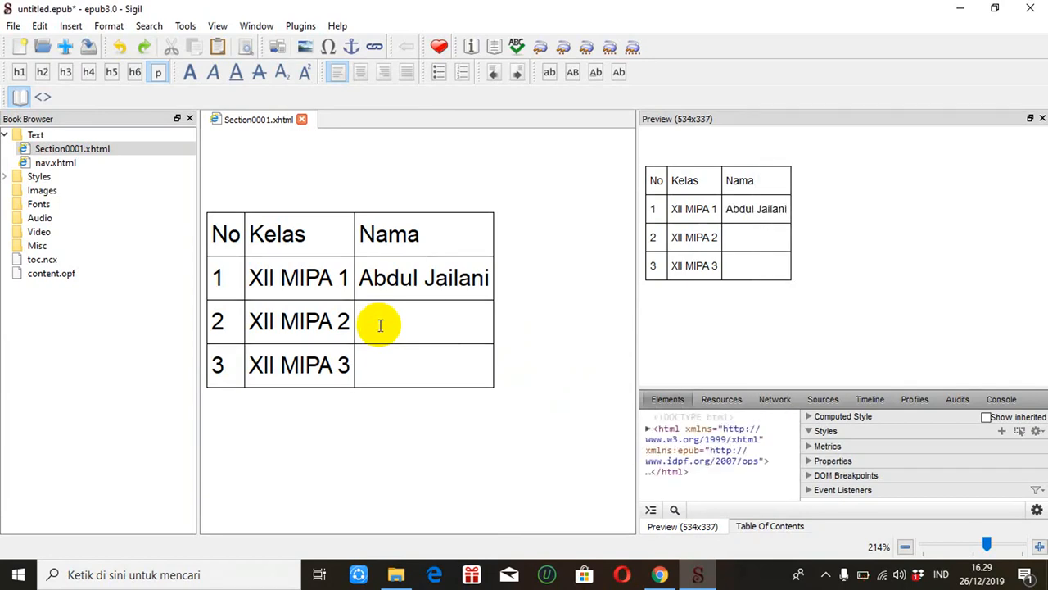
text(Abdul)
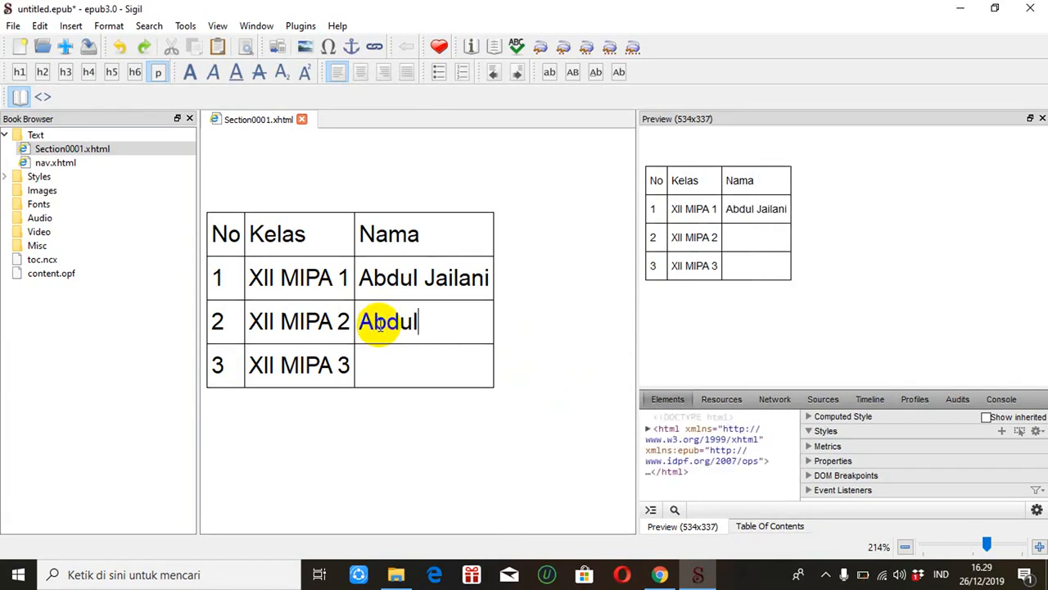
text(Qa)
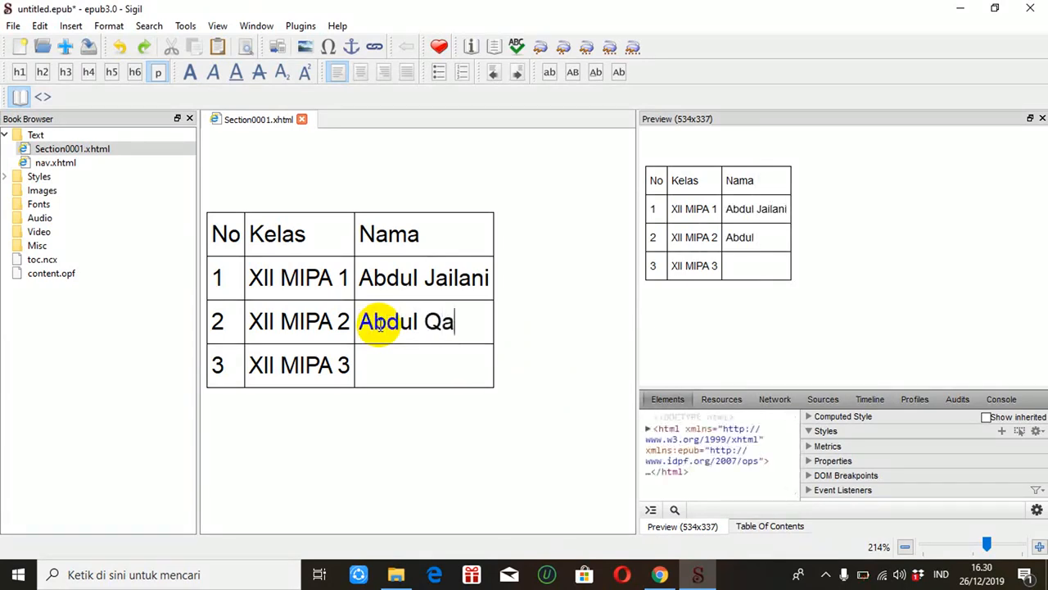
text(dir)
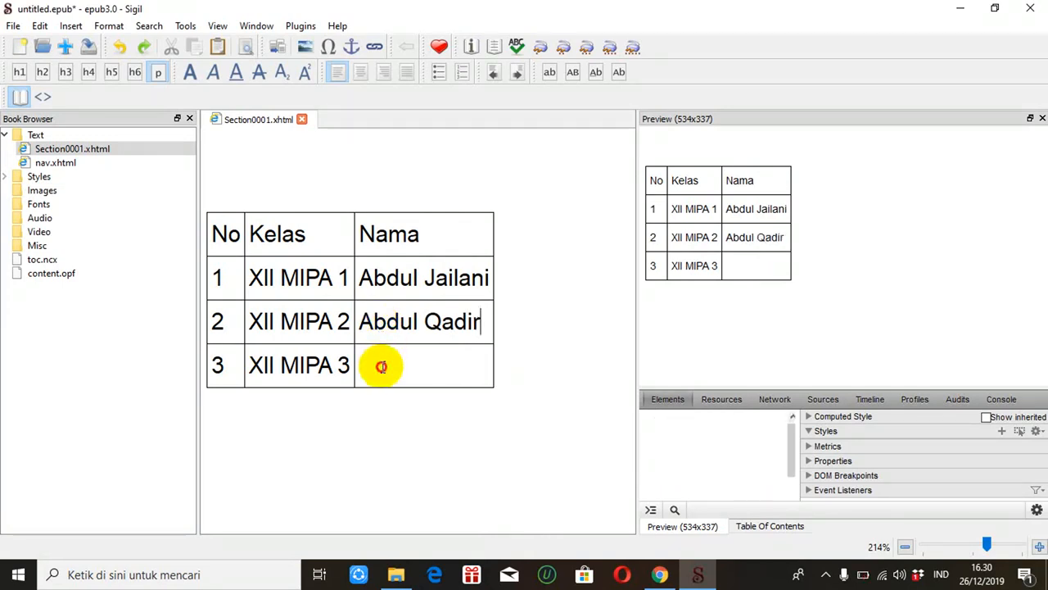
text(A)
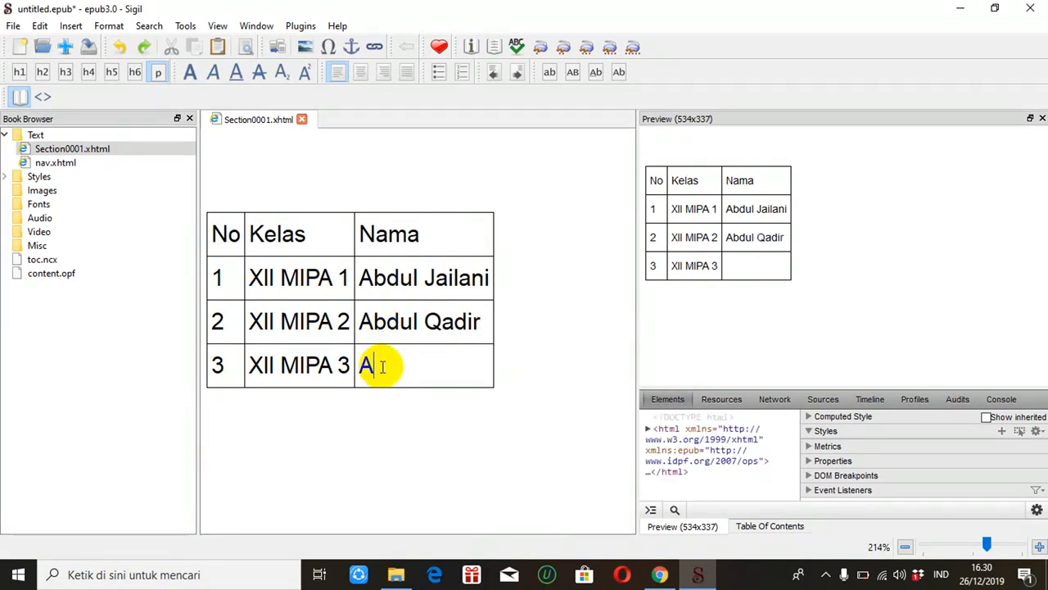
text(bdul)
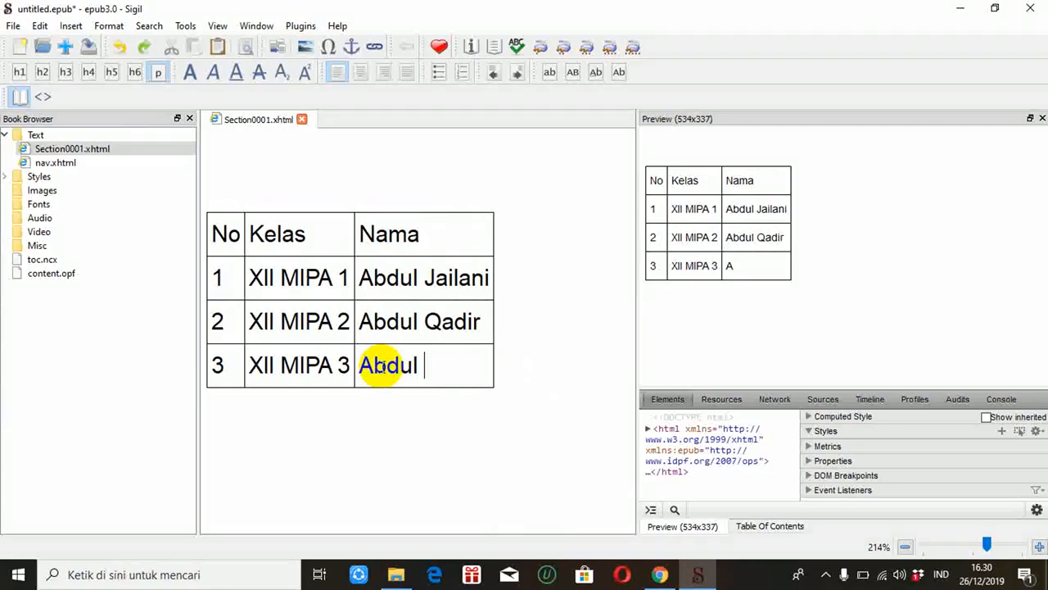
text(Ka)
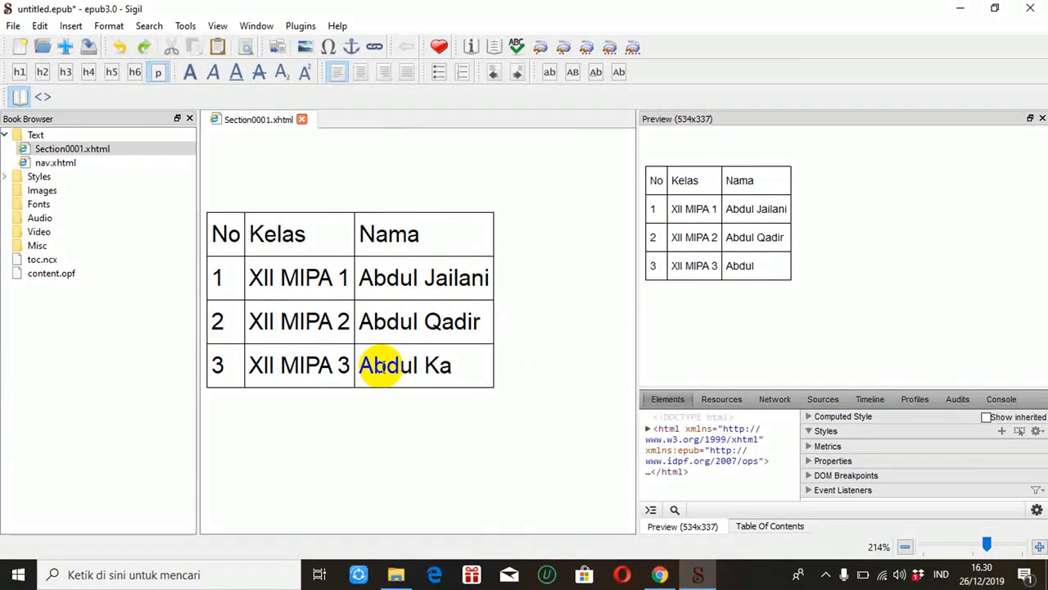
text(rim)
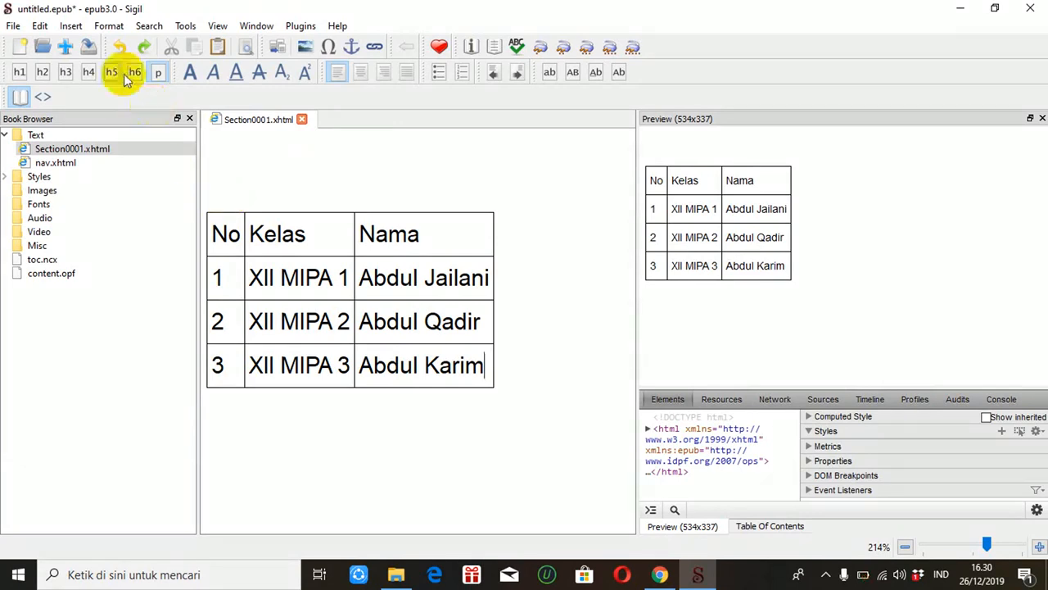
mouse_move(89, 45)
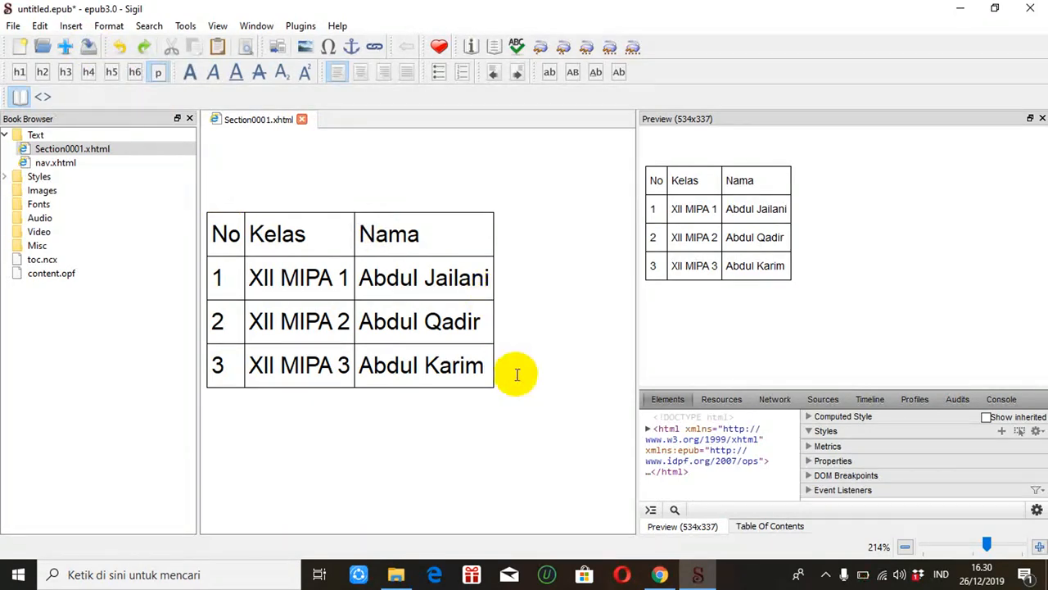
mouse_move(325, 170)
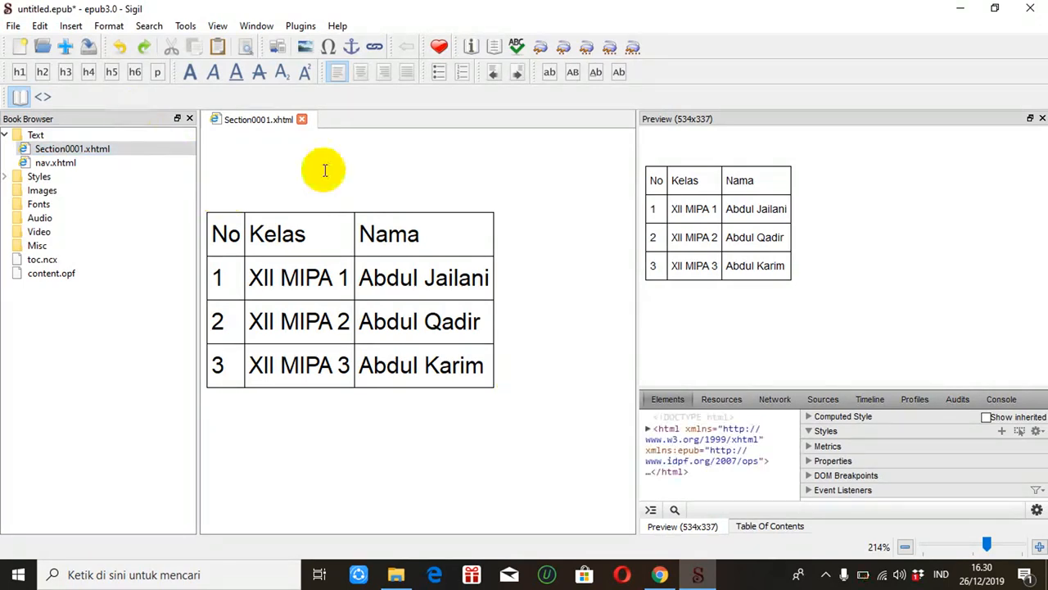